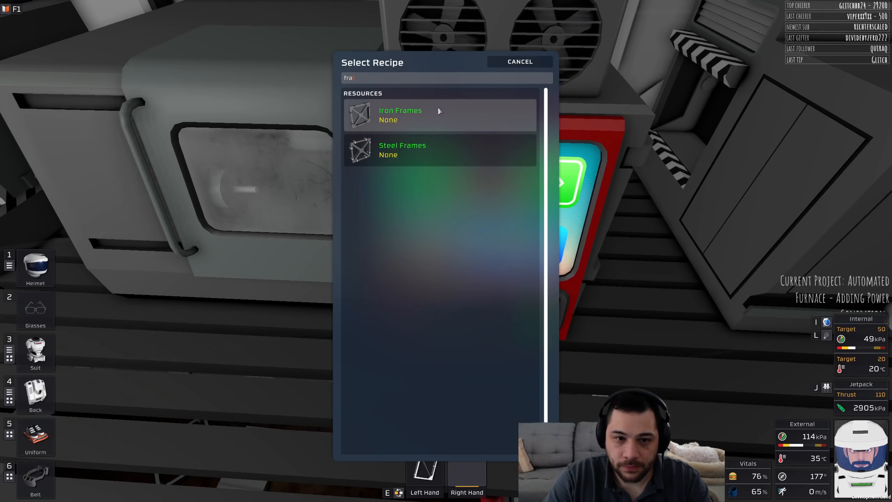
Clear the recipe search, then filter the recipe list for 'she' to find sheets.
click(402, 150)
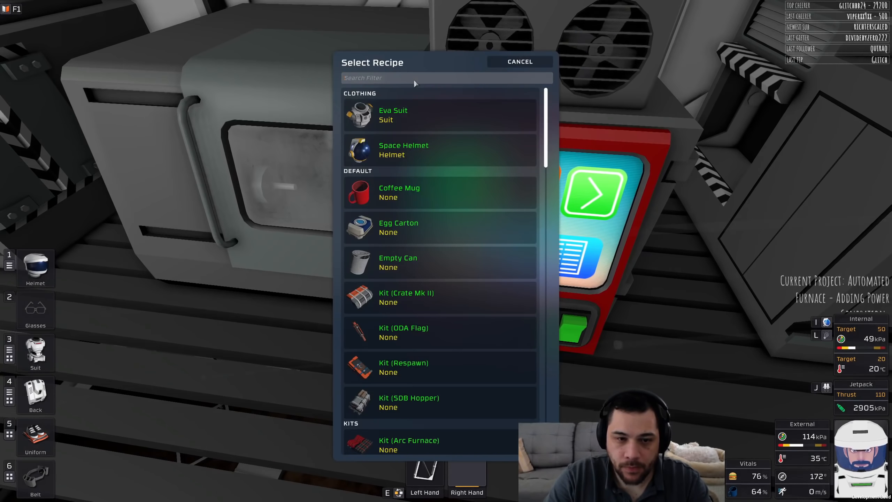
text(she)
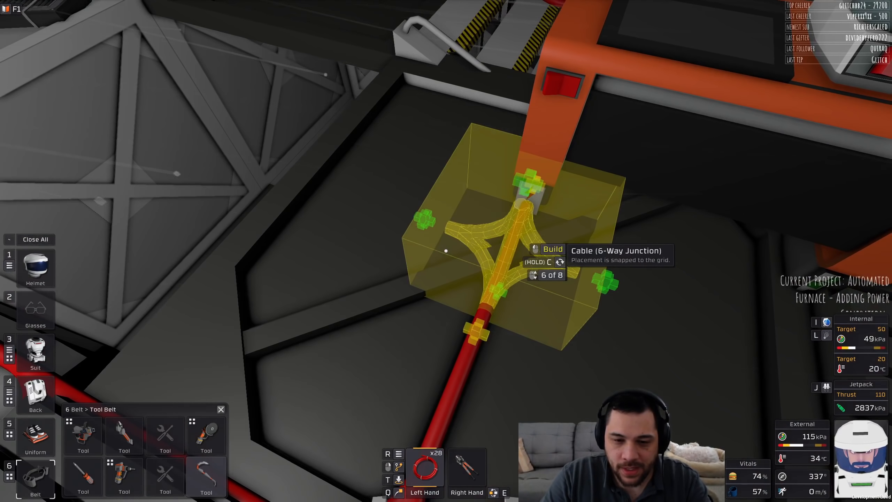
Scroll the cable coil to the Cable (6-Way Junction) variant.
scroll(down, 3)
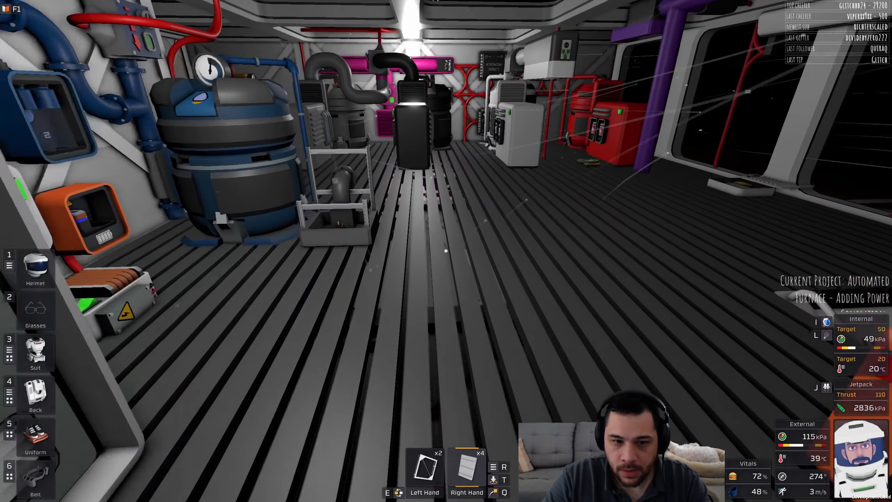
mouse_move(446, 250)
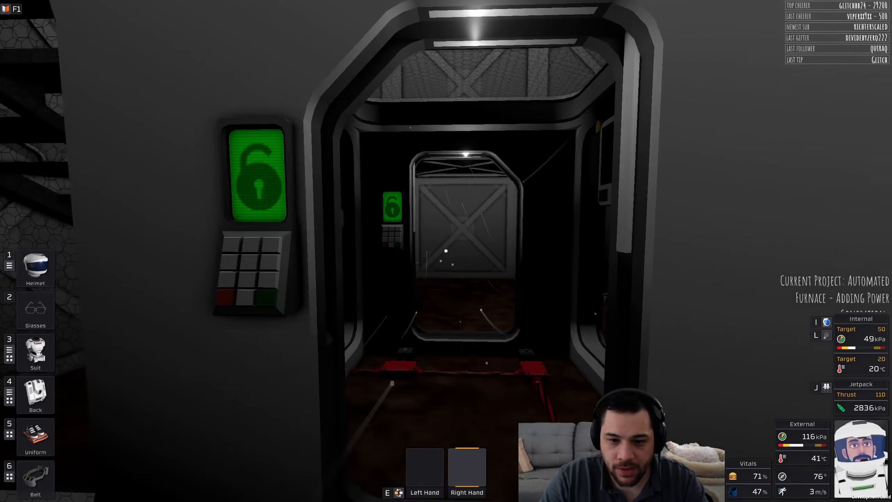
mouse_move(446, 250)
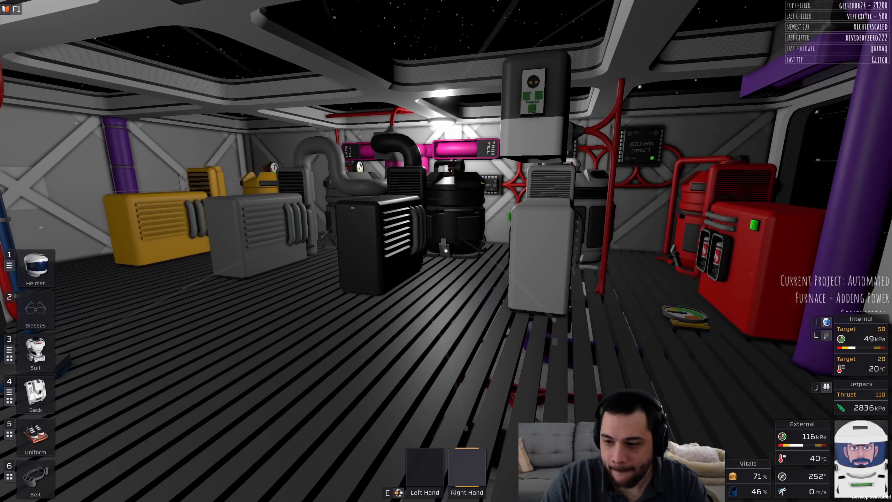
mouse_move(446, 251)
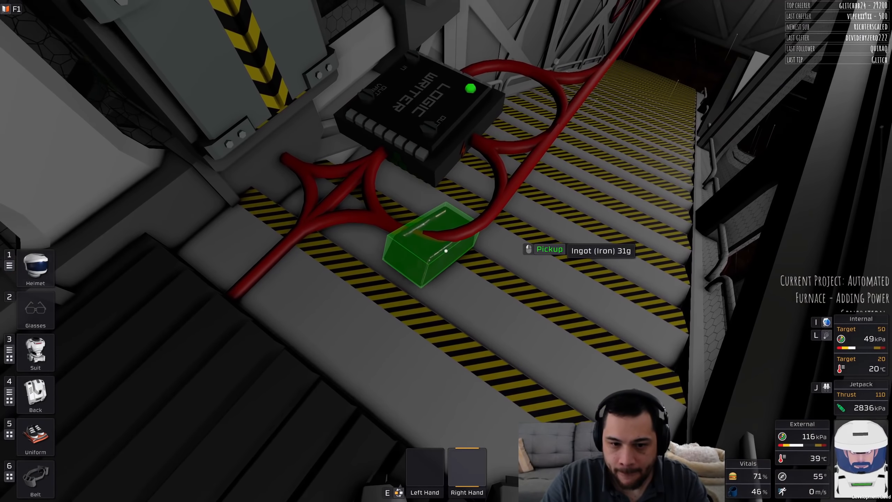
Pick up the iron ingot and choose an iron recipe from the autolathe's filtered 'iron' list.
click(432, 250)
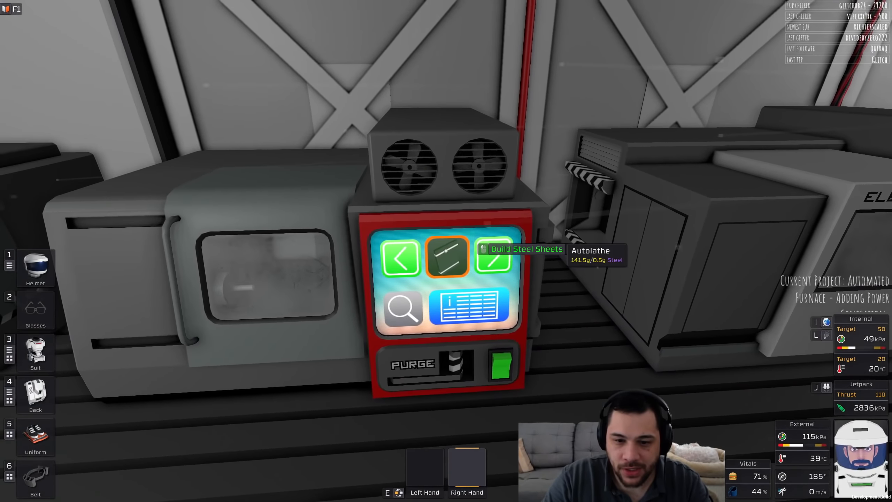
click(402, 310)
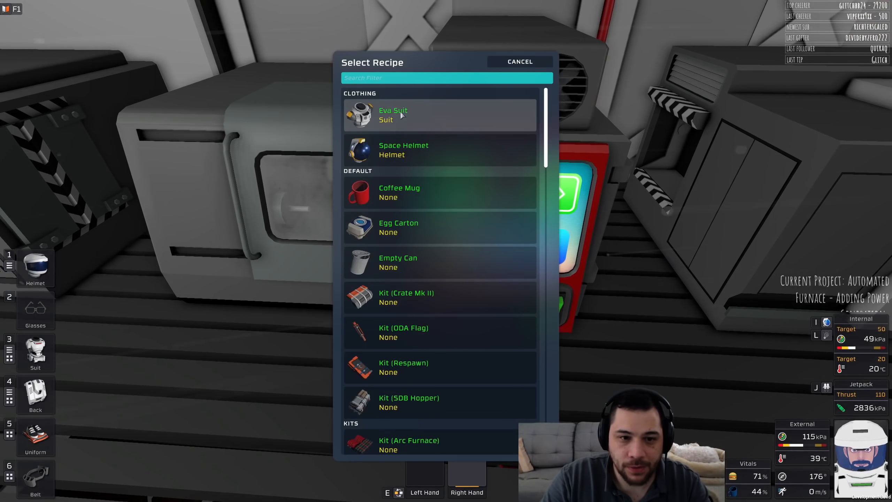
text(iron)
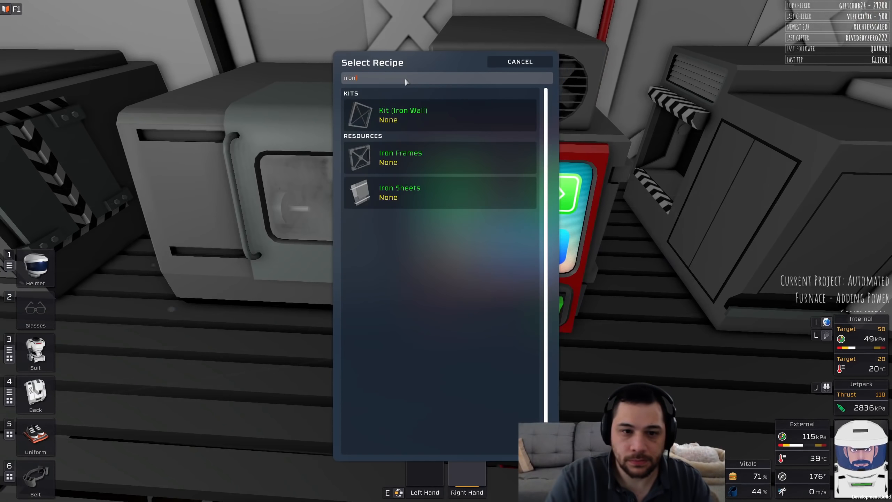
key(backspace)
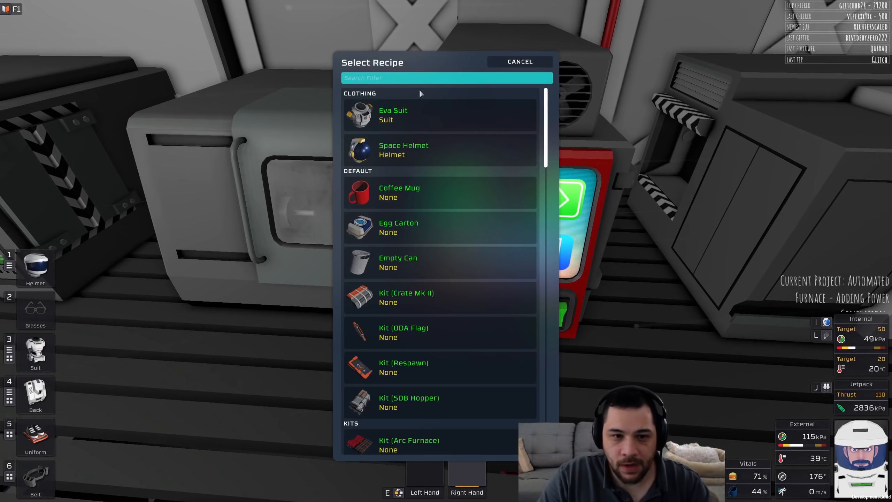
text(iron)
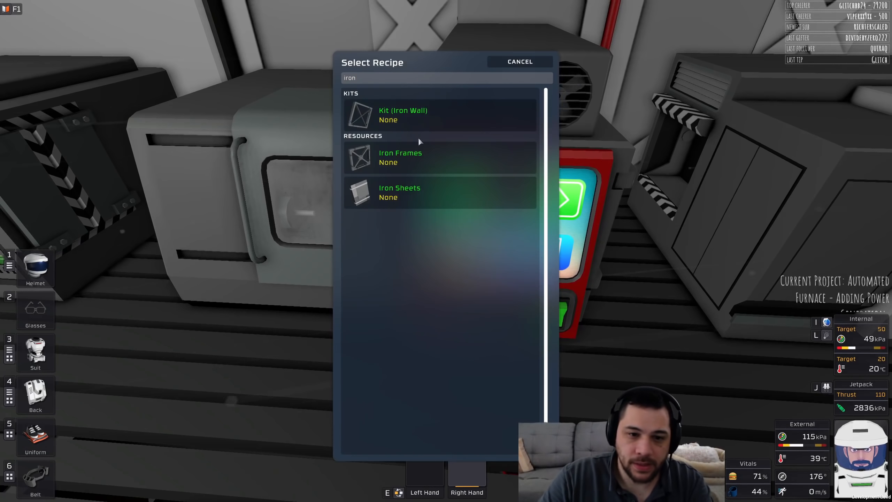
click(400, 192)
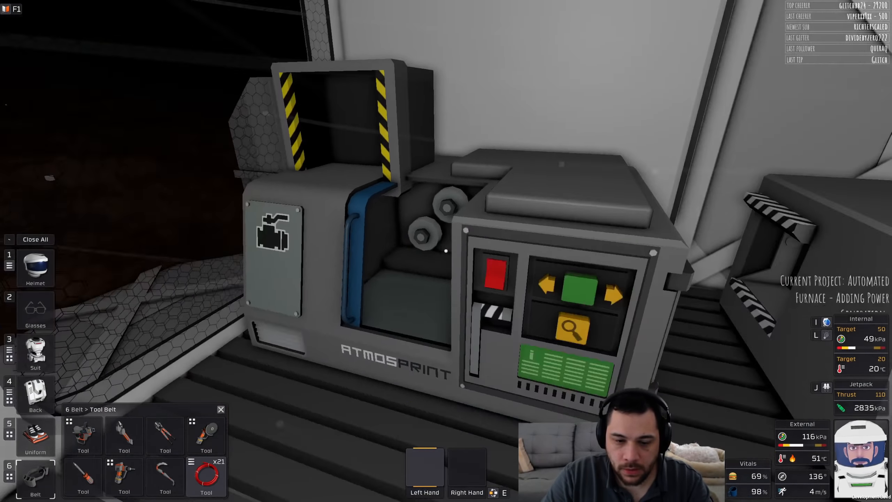
Filter the printer's recipes for 'pipe' and take the finished Kit (Pipe) from the output.
click(572, 330)
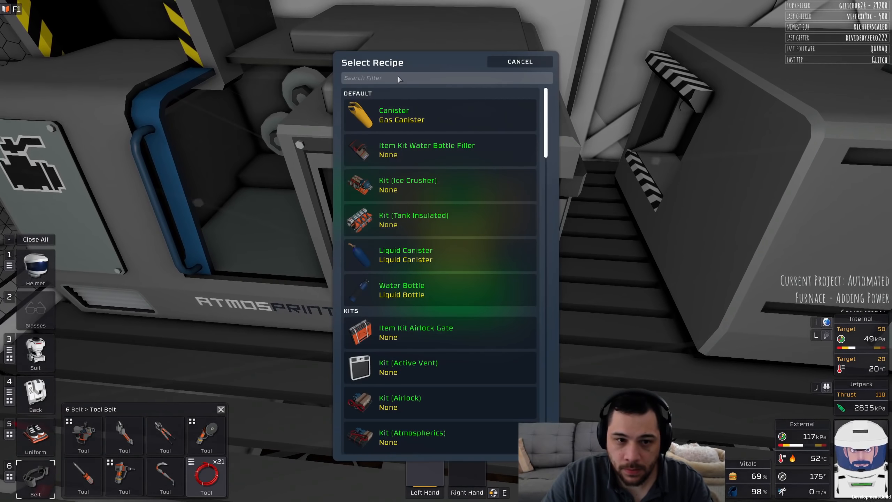
text(pipe)
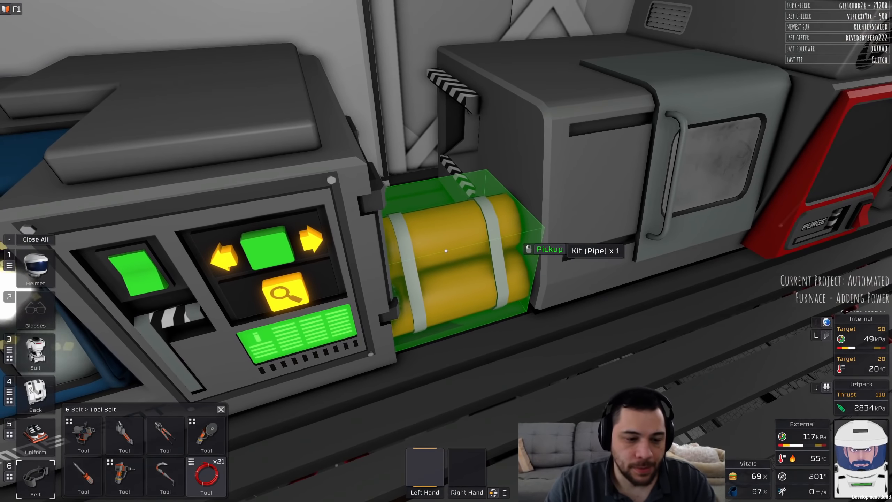
click(446, 250)
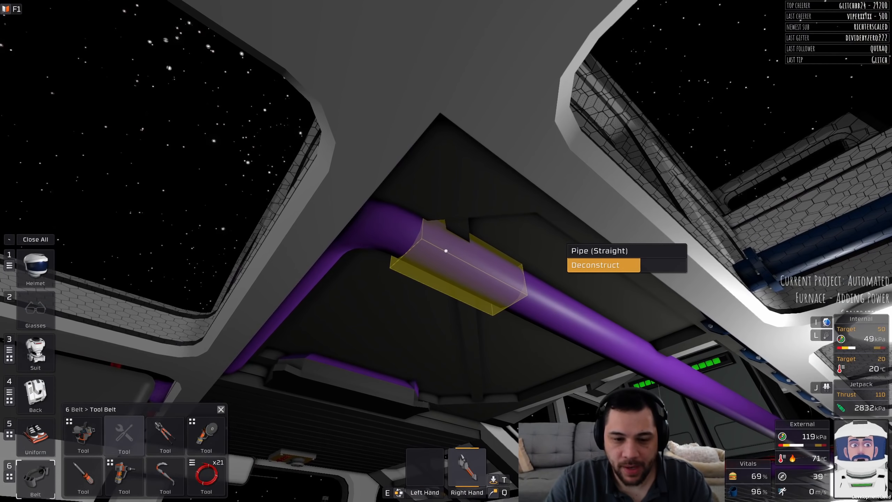
Deconstruct the overhead Pipe (Straight) section with the wrench.
click(594, 265)
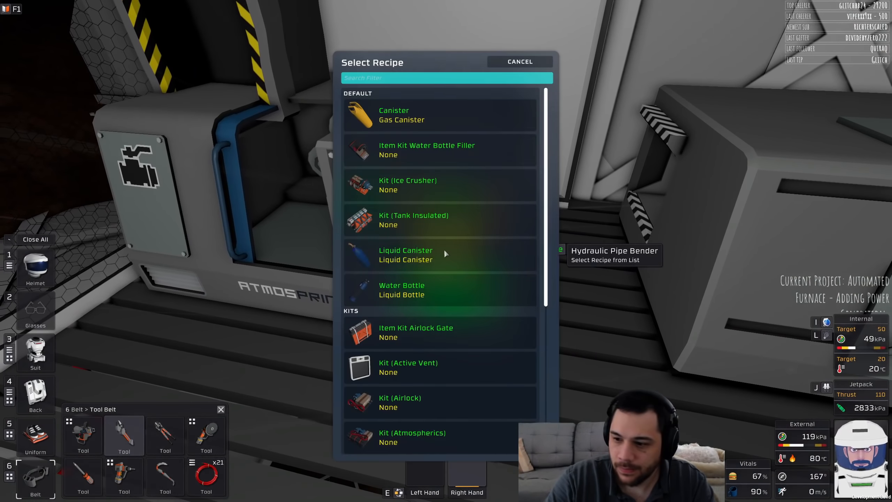
Filter the Hydraulic Pipe Bender's recipe list for 'liquid' items.
text(li)
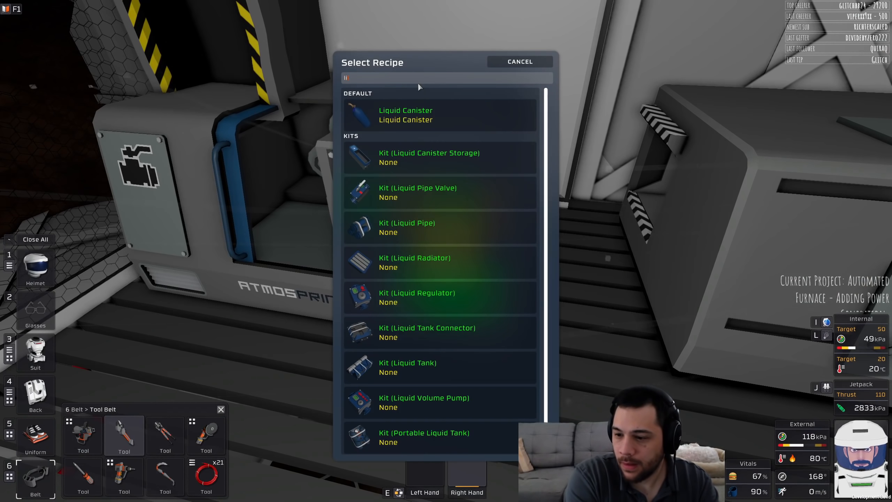
text(liquid)
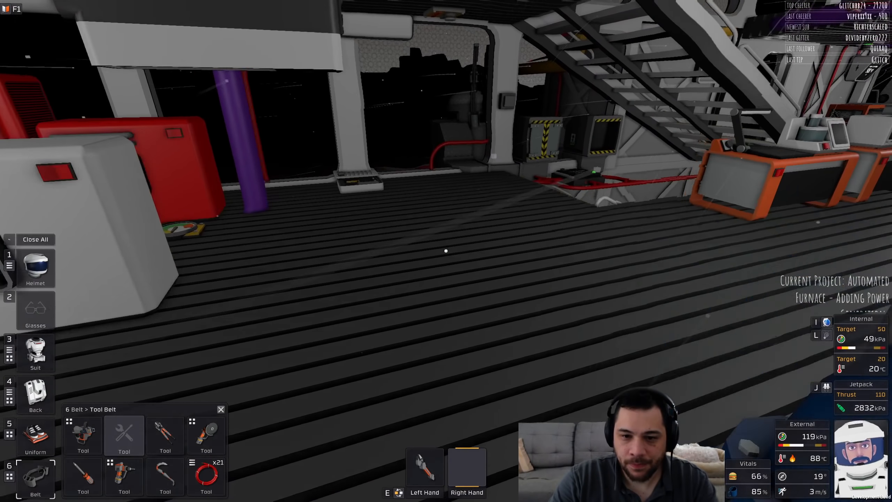
mouse_move(446, 250)
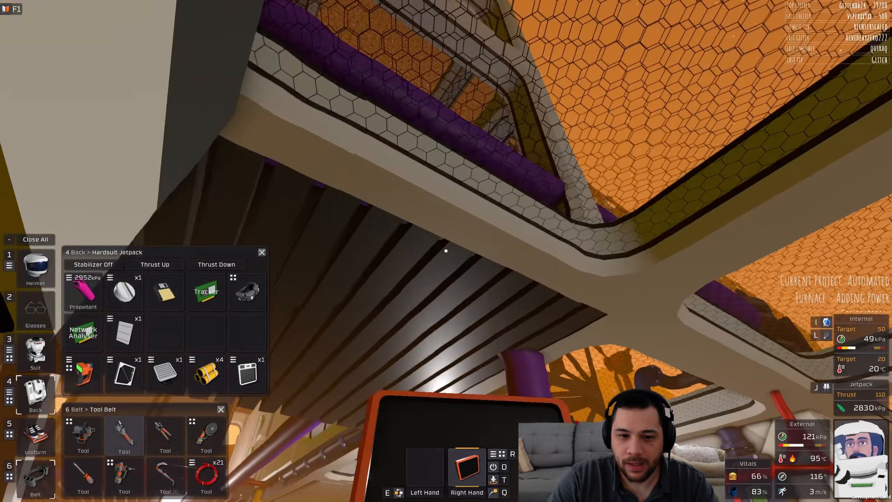
mouse_move(446, 250)
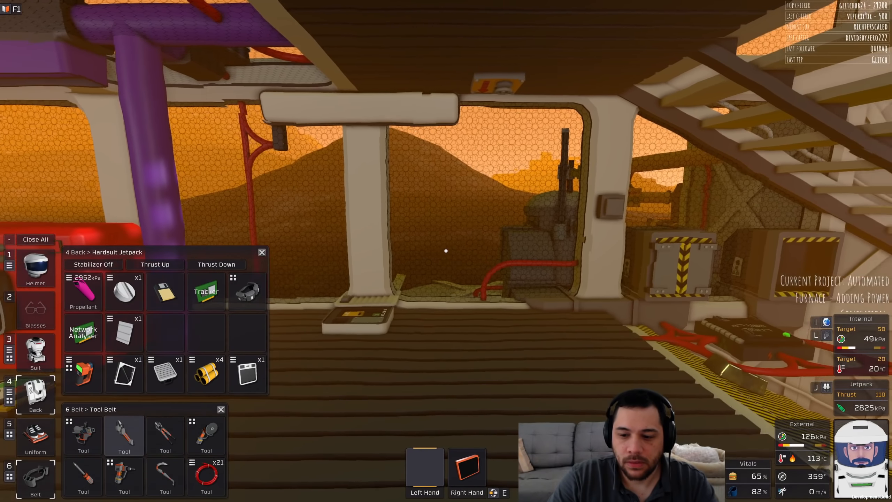
Bring up the pause menu after landing by the doorway.
key(Escape)
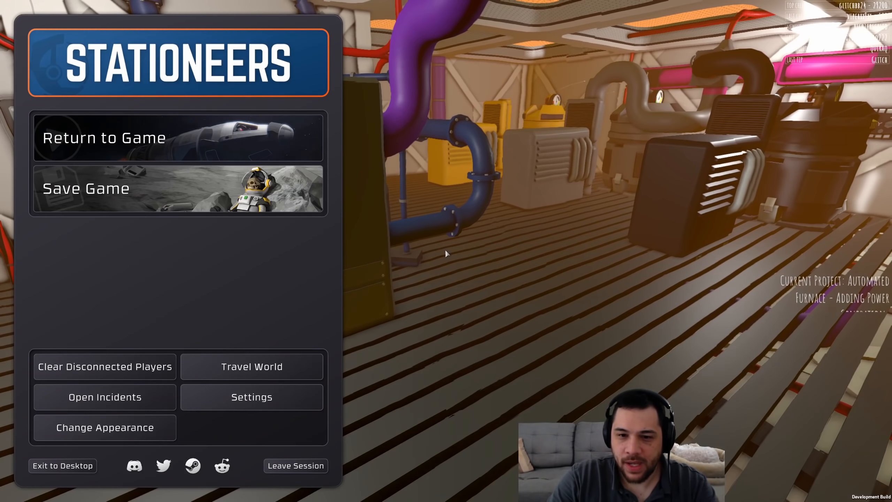
Leave the session and confirm exiting without saving.
click(103, 137)
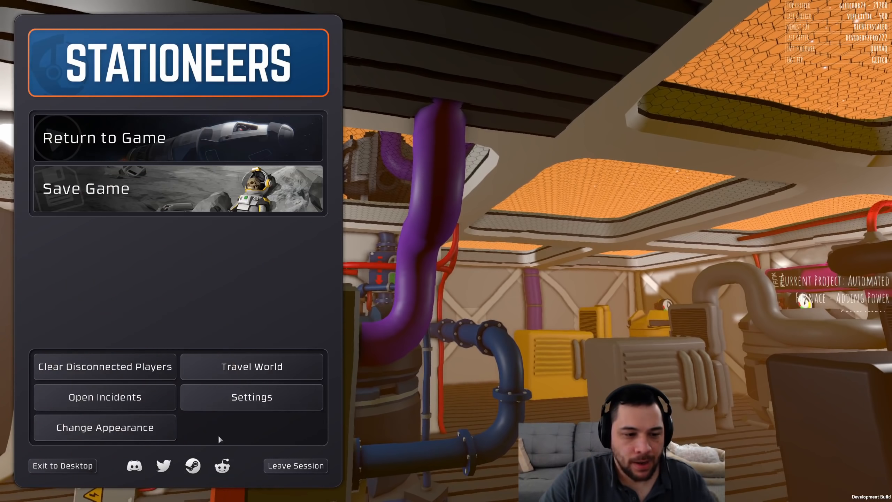
click(295, 465)
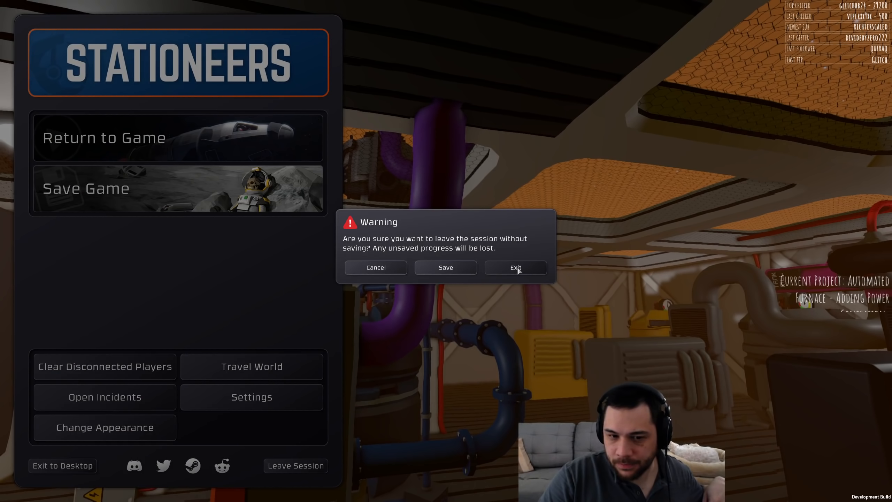
click(515, 268)
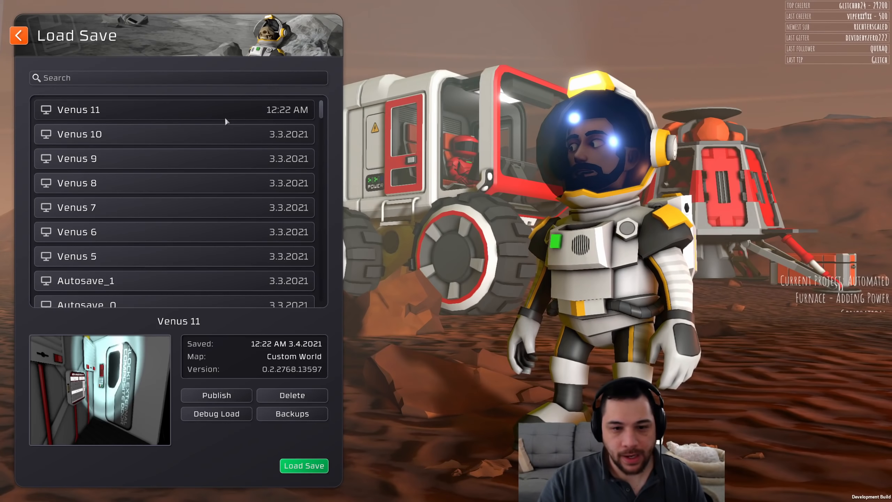
Load the selected Venus 11 save.
click(304, 465)
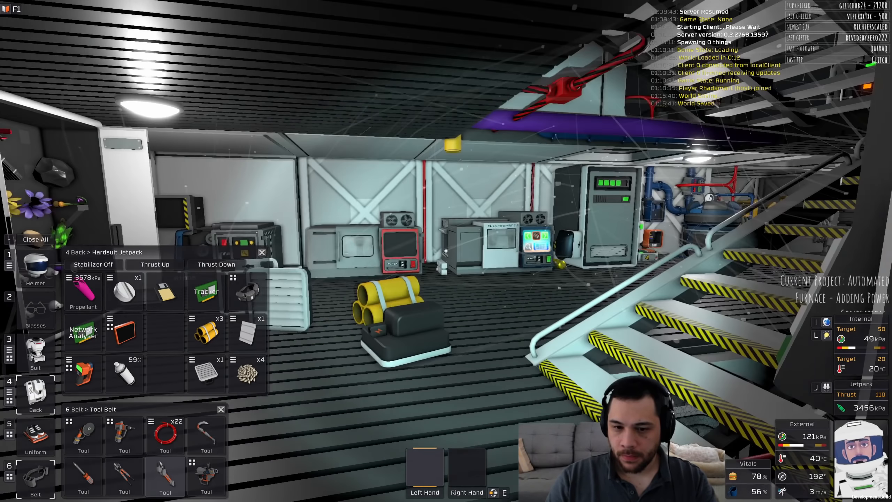
Save the world as 'Venus 12', overwriting the existing save of that name.
key(Escape)
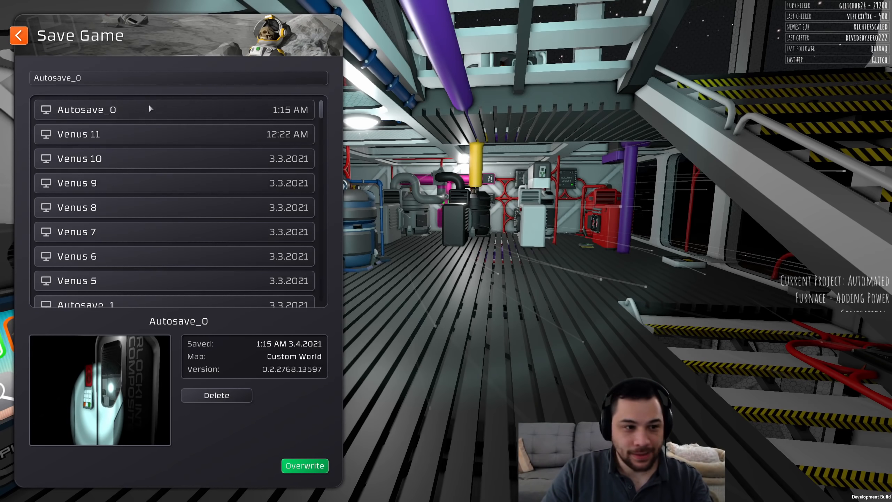
text(FUl)
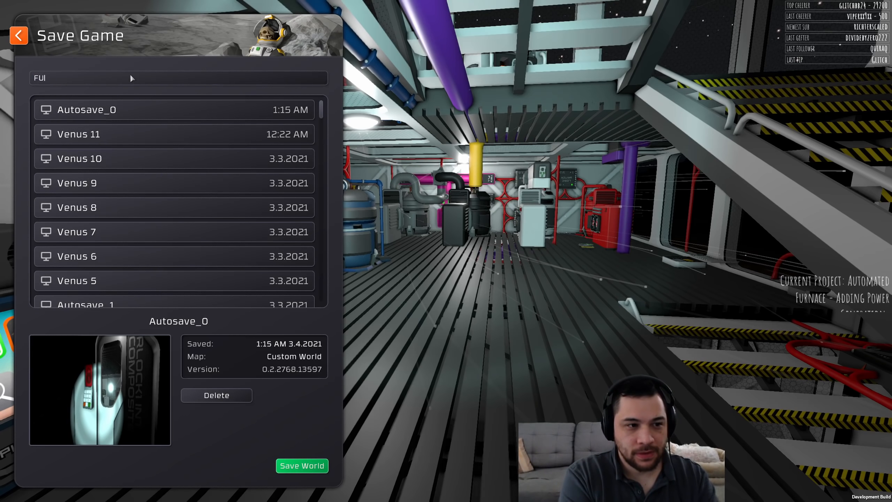
click(178, 78)
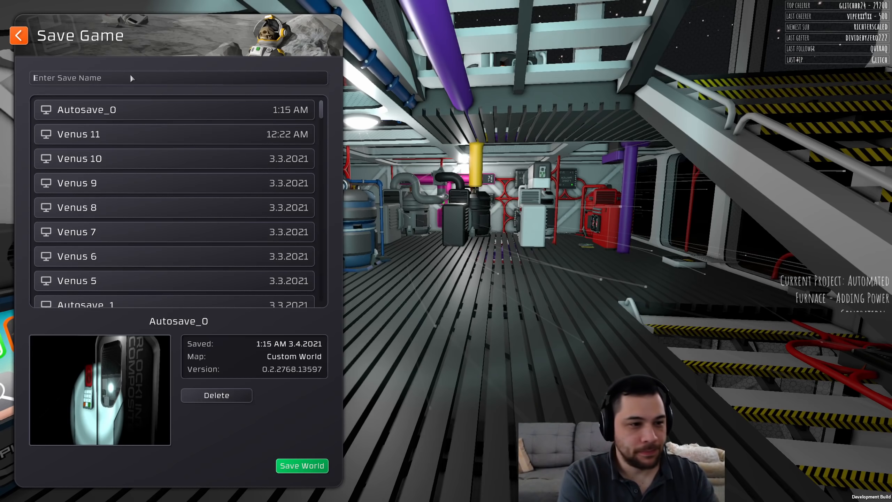
text(Venus 12)
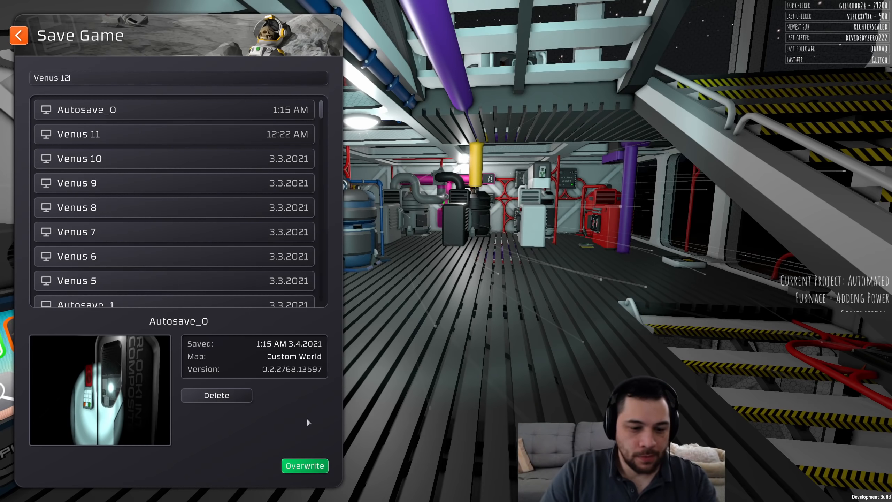
click(304, 465)
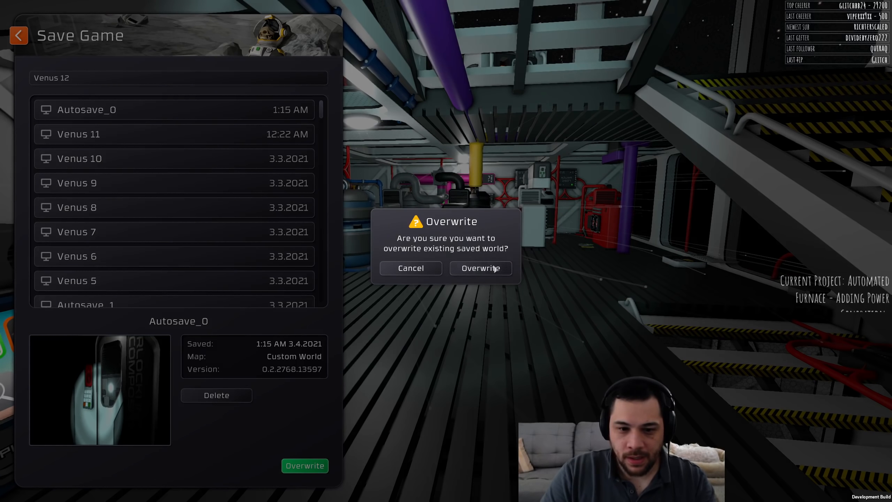
click(479, 267)
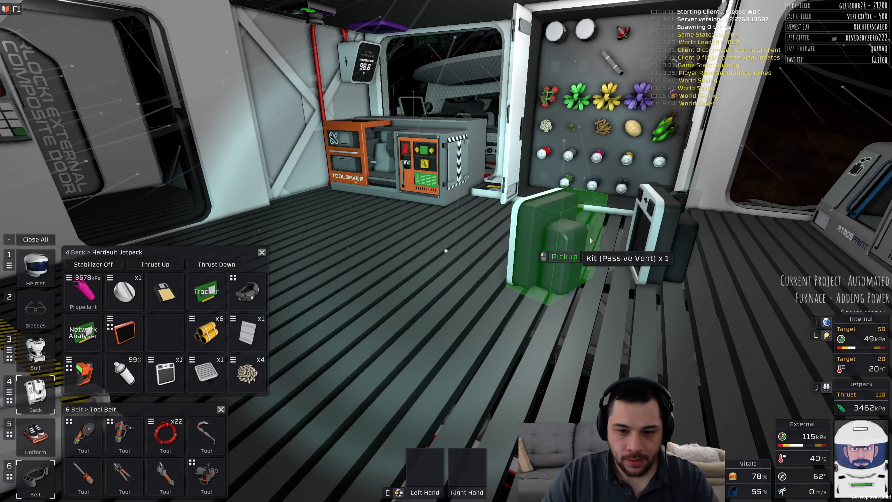
Walk to the fabricator and bring up its Select Recipe list.
click(569, 257)
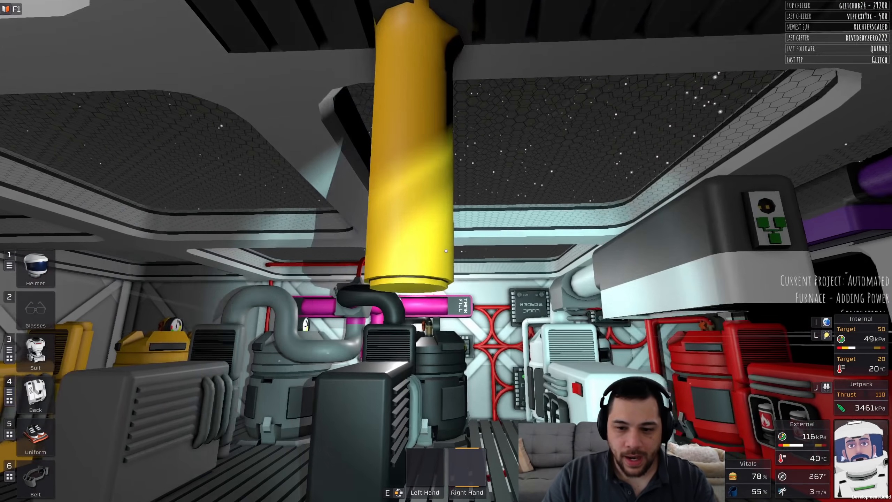
click(35, 393)
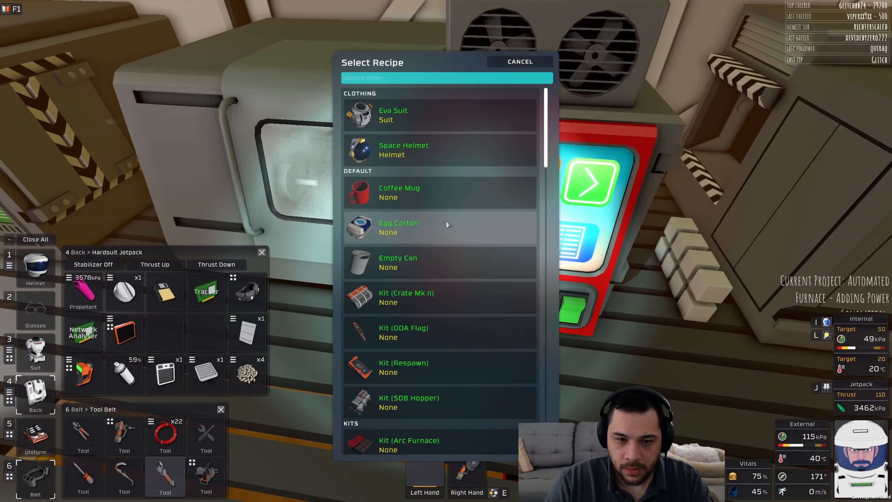
Filter the recipes by 'iron' and choose an iron recipe such as Iron Sheets.
text(iron)
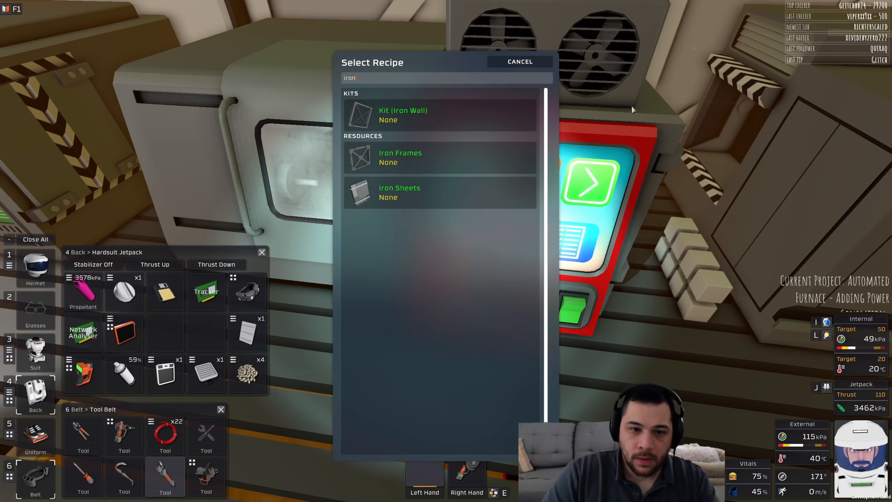
click(518, 61)
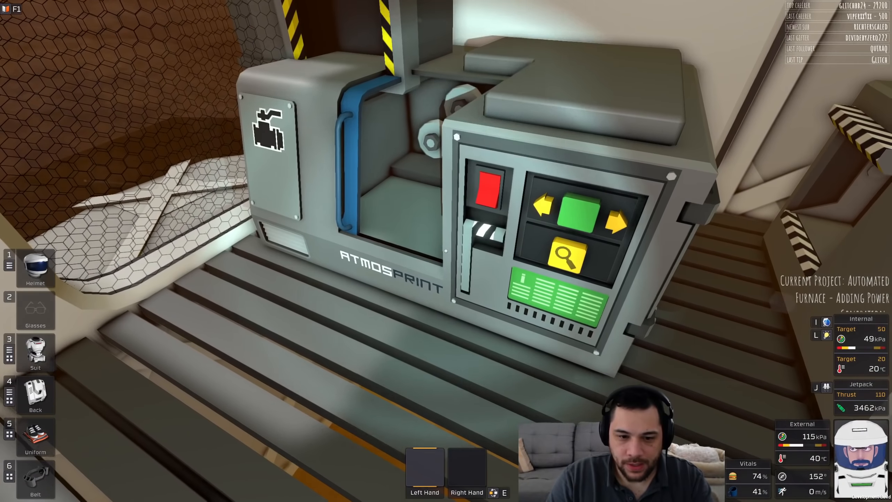
Bring up the Atmosprint recipes and filter them by 'ice cru' for the Ice Crusher kit.
click(564, 254)
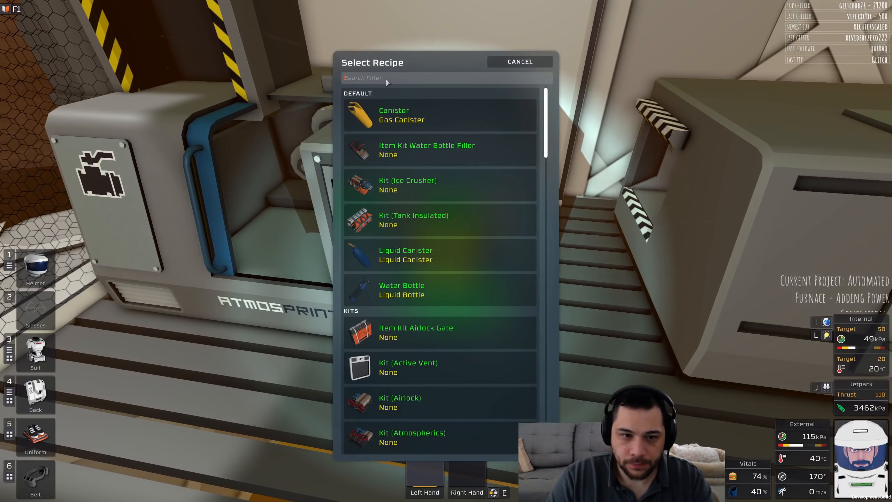
text(ice cru)
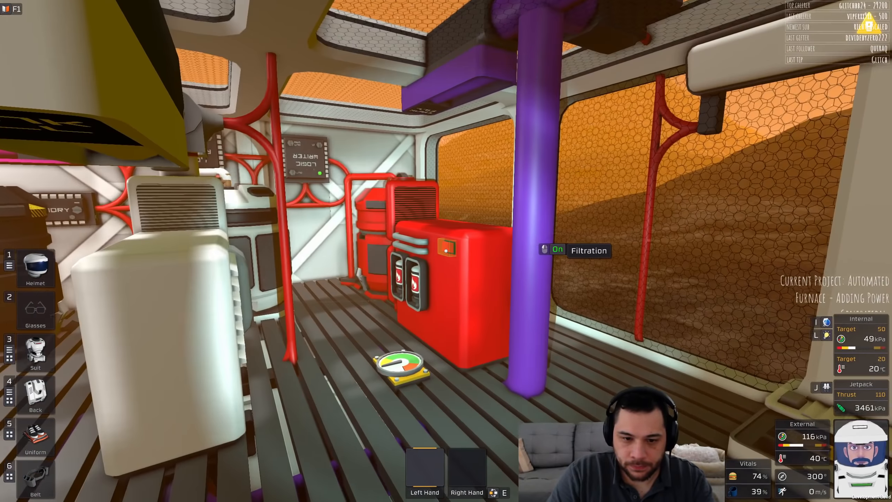
mouse_move(446, 251)
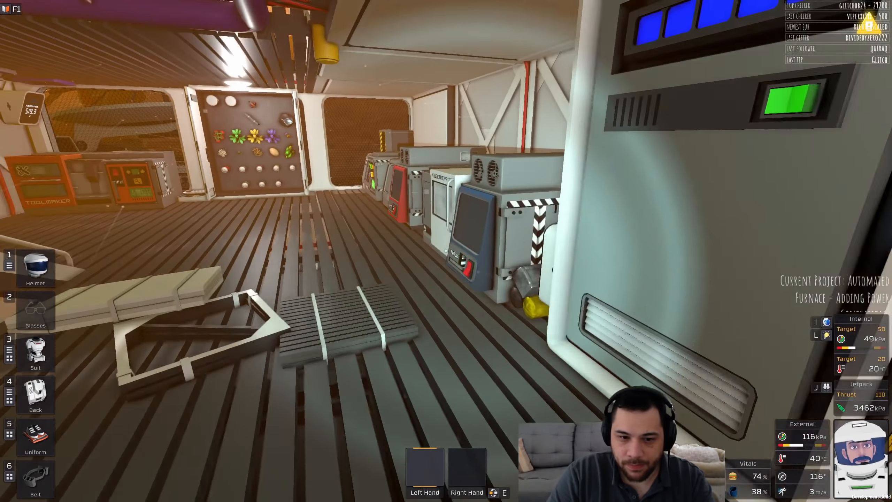
mouse_move(446, 251)
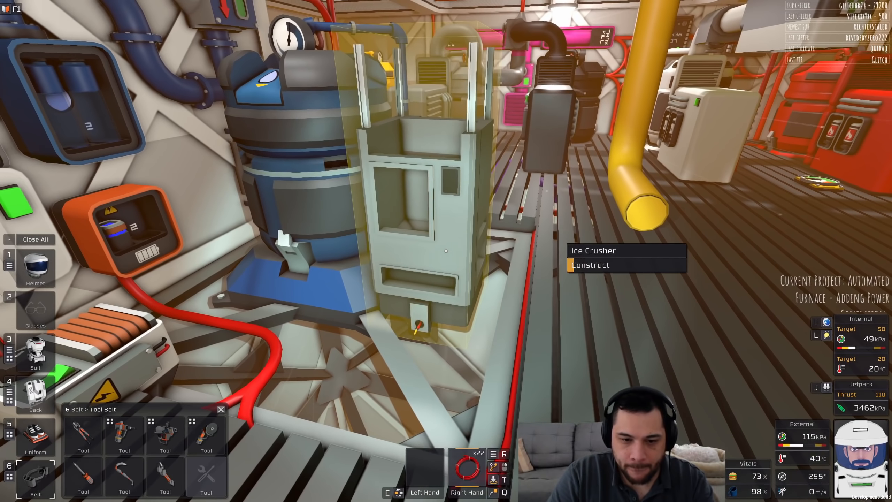
click(590, 264)
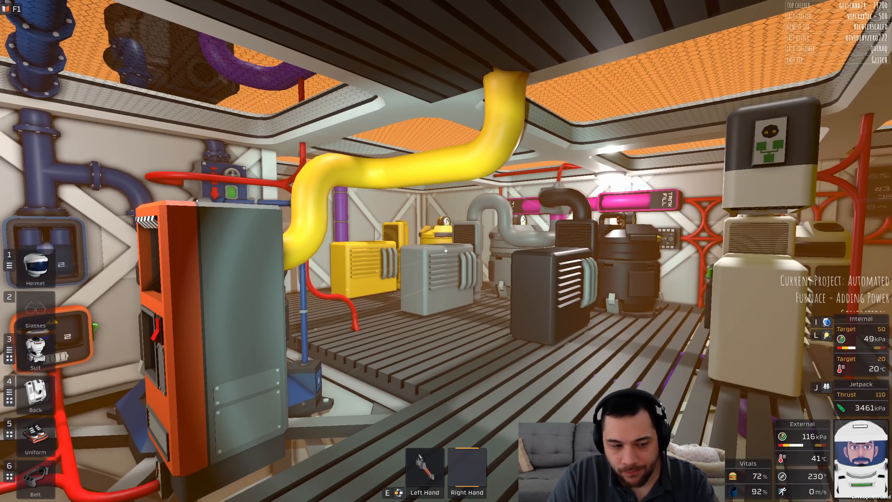
Check the switched-on Ice Crusher, then bring up the game menu.
click(35, 473)
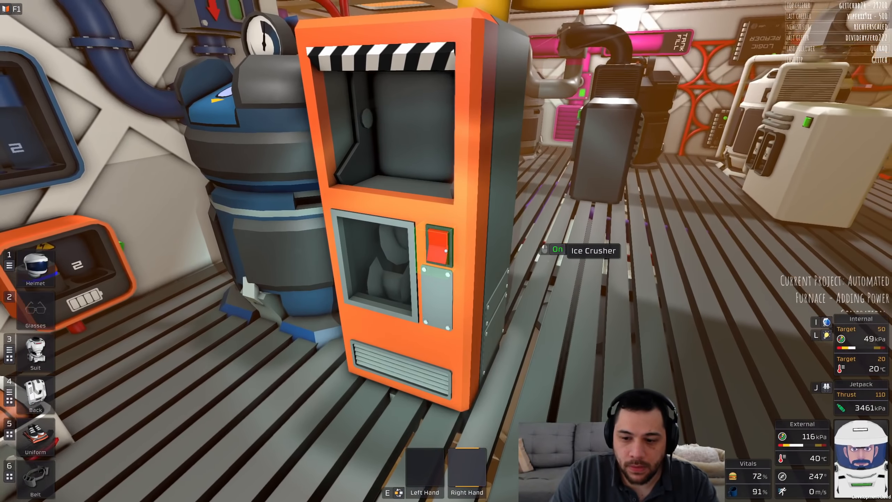
key(Escape)
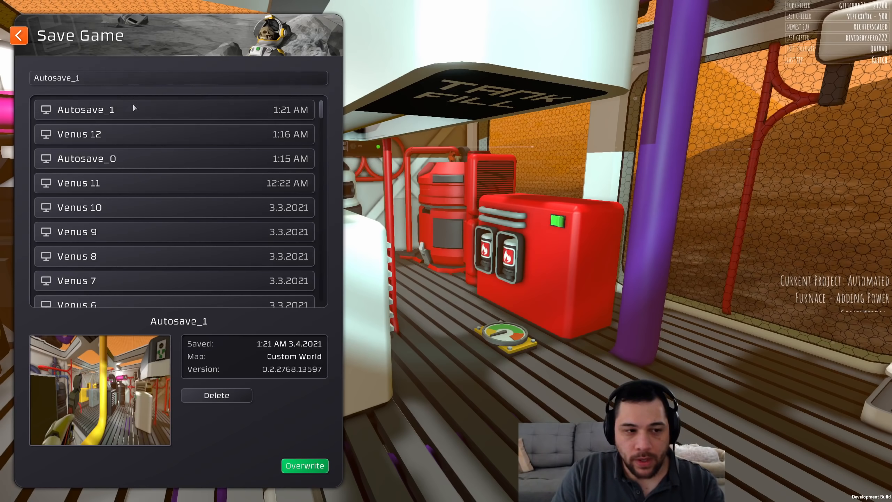
Save the game as a new file named 'Venus 13' instead of the autosave.
text(Venus 13)
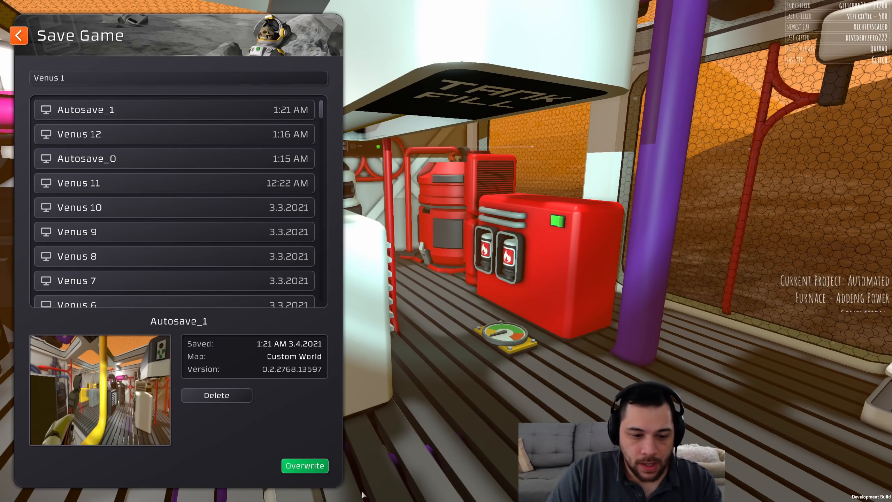
click(305, 465)
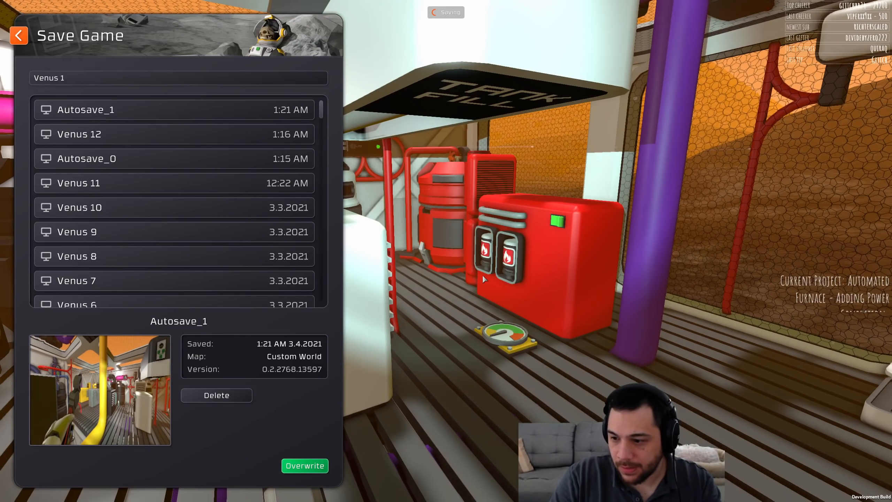
click(18, 36)
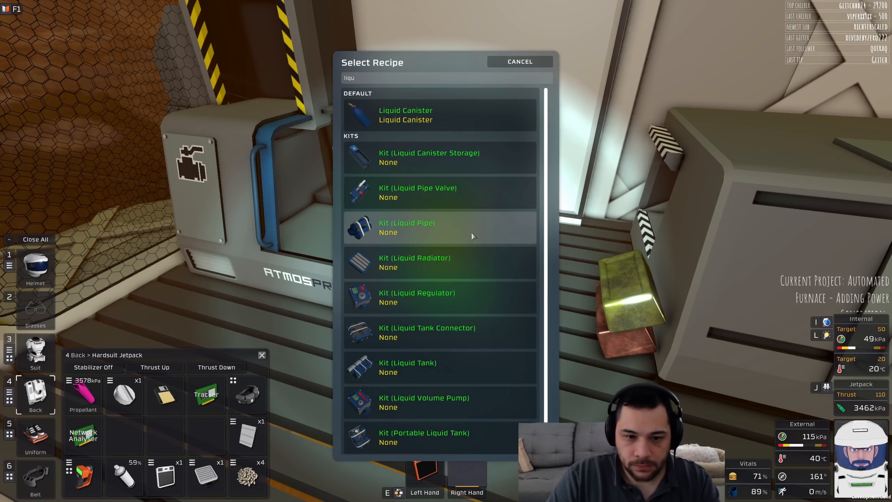
Choose the Kit (Liquid Pipe) recipe at the atmospherics fabricator.
click(518, 61)
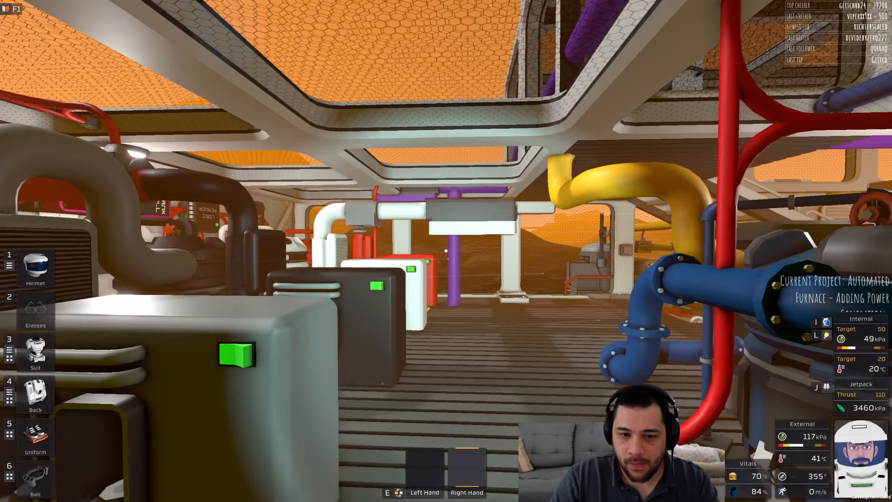
mouse_move(446, 251)
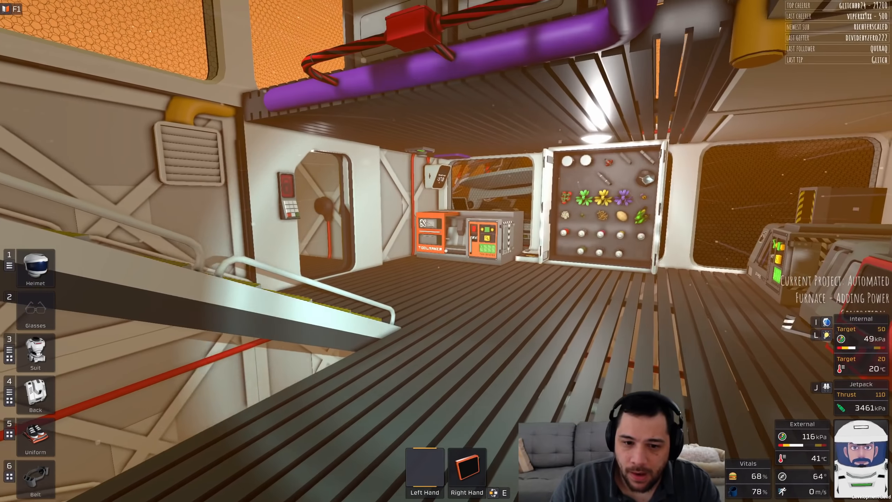
mouse_move(446, 253)
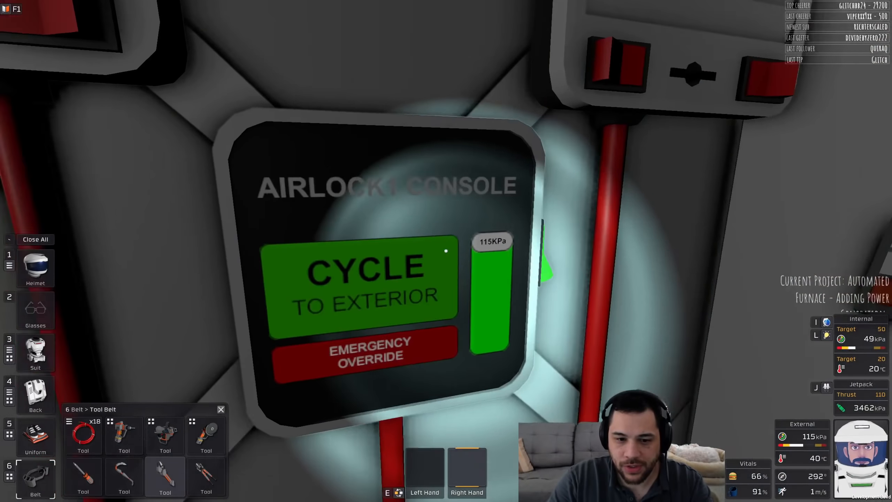
Cycle the airlock to the exterior.
click(366, 268)
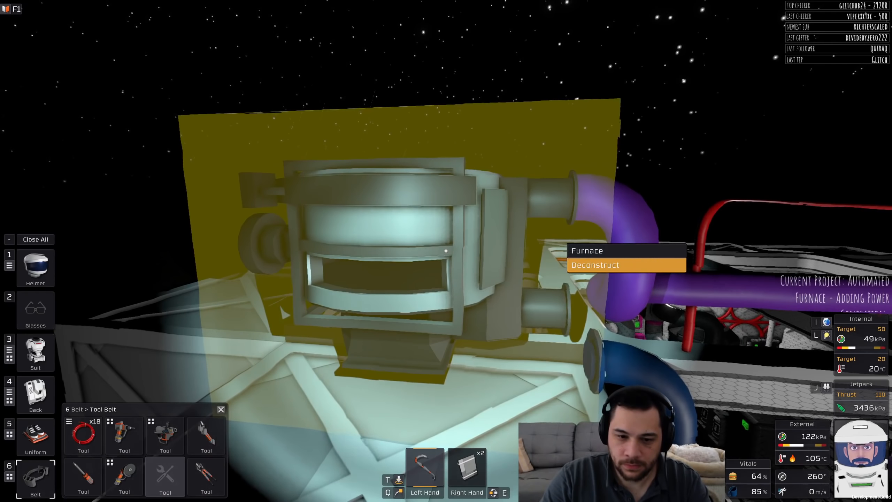
click(595, 265)
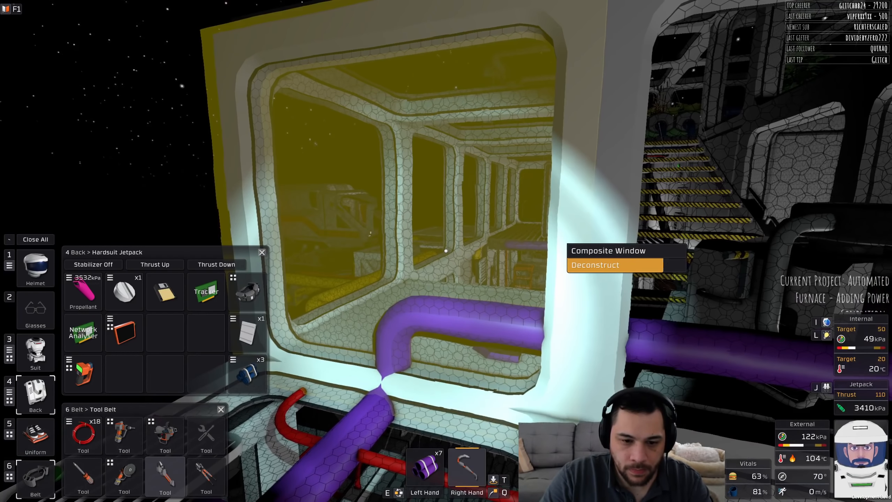
Deconstruct the straight purple pipe sections beside the composite window with the wrench.
click(595, 265)
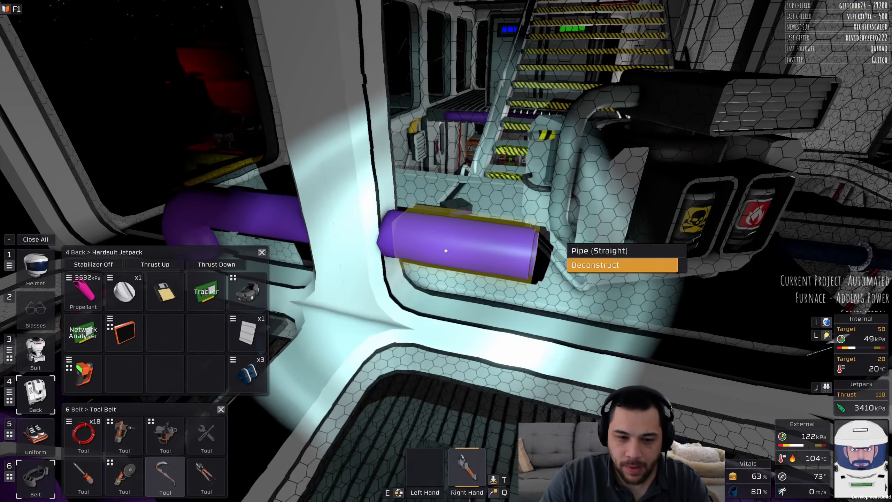
click(594, 265)
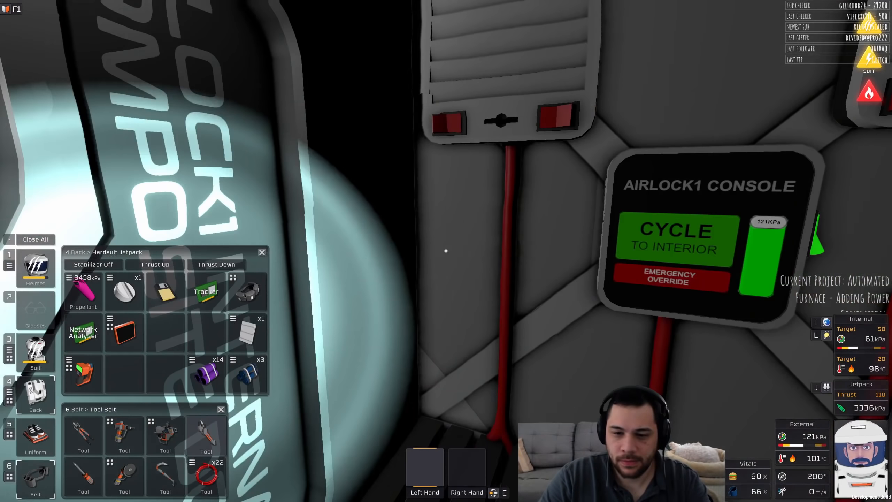
Cycle Airlock1 to the interior, then check the jetpack storage.
click(674, 233)
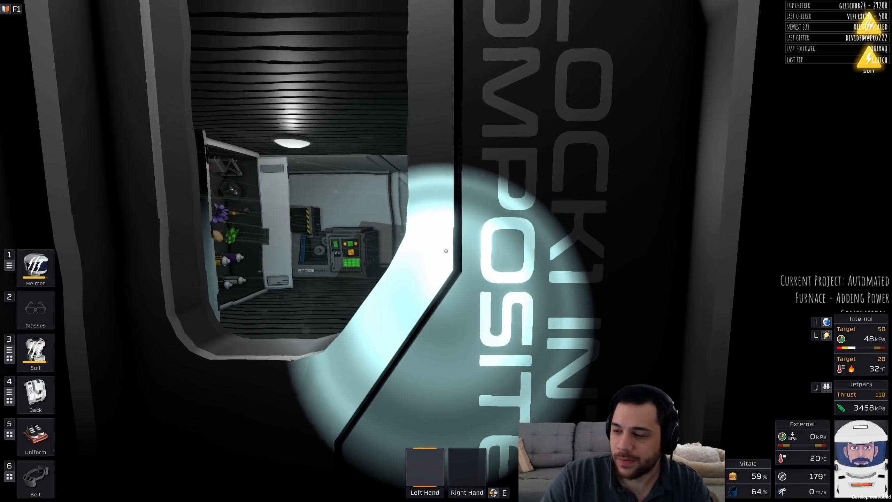
click(35, 394)
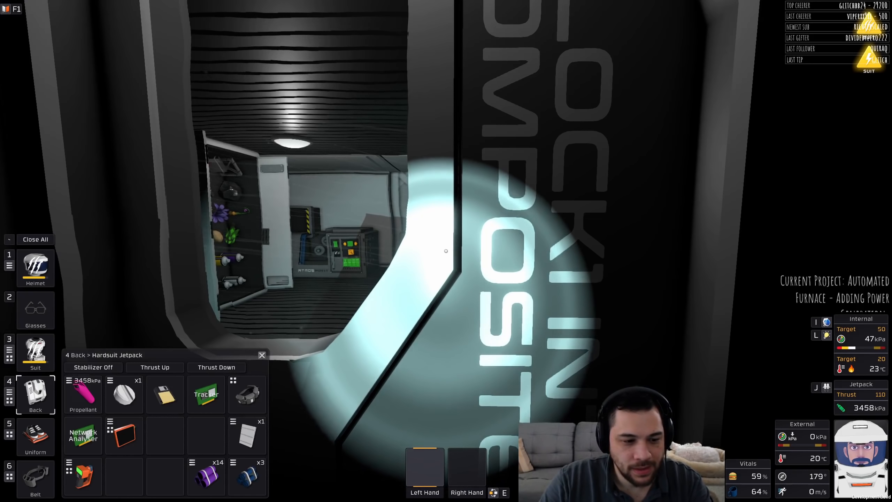
click(261, 355)
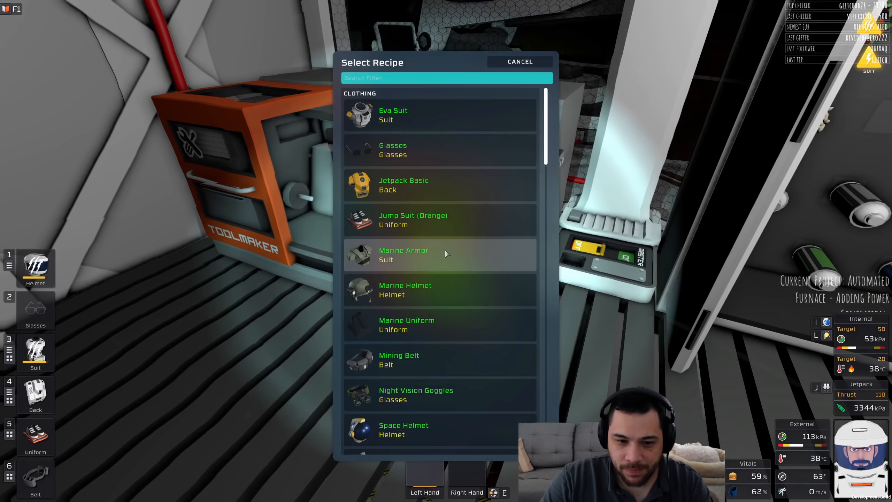
Filter the Toolmaker recipes by 'duc' and choose Duct Tape.
text(duc)
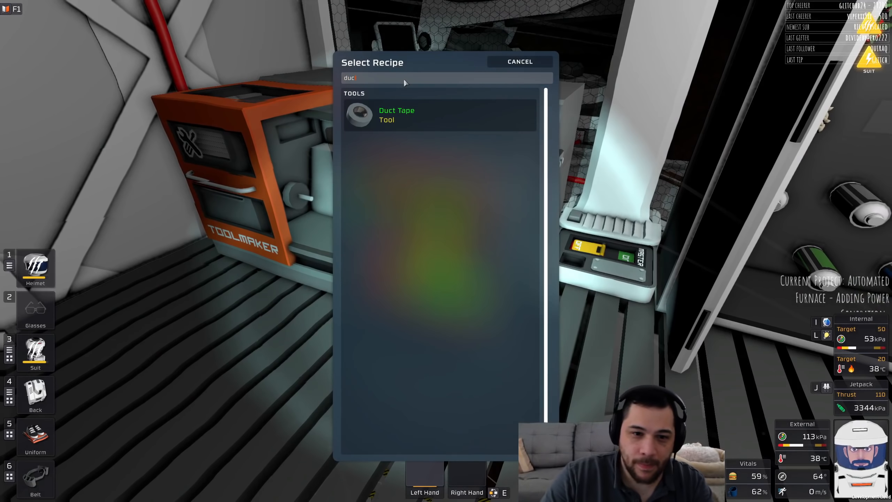
click(397, 114)
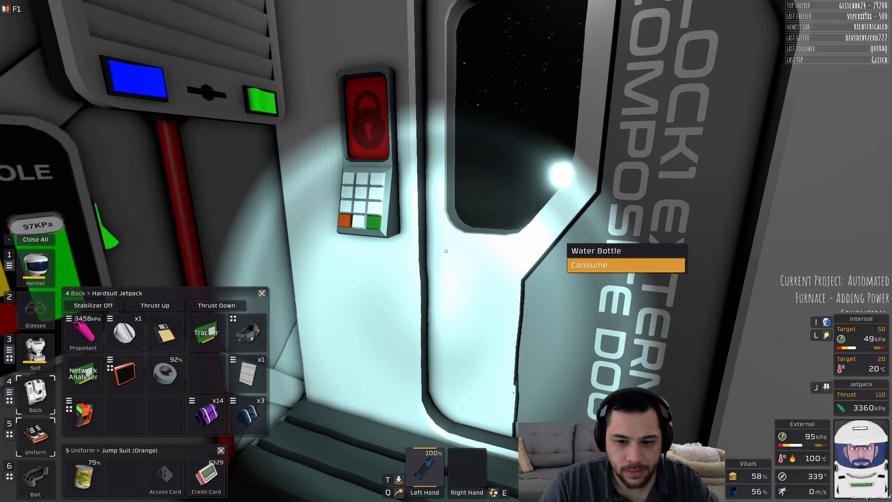
Drink from the water bottle to restore hydration.
click(589, 265)
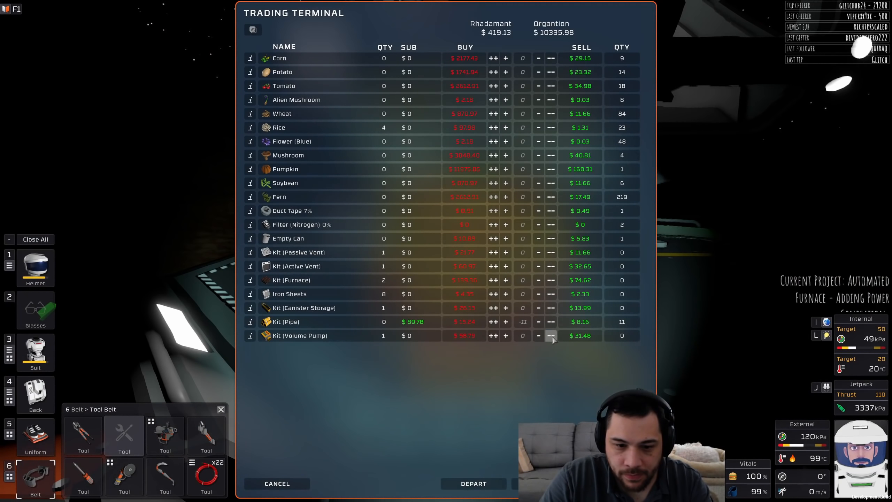
Sell the Volume Pump and Canister Storage kits, complete the trade and leave the terminal.
click(550, 335)
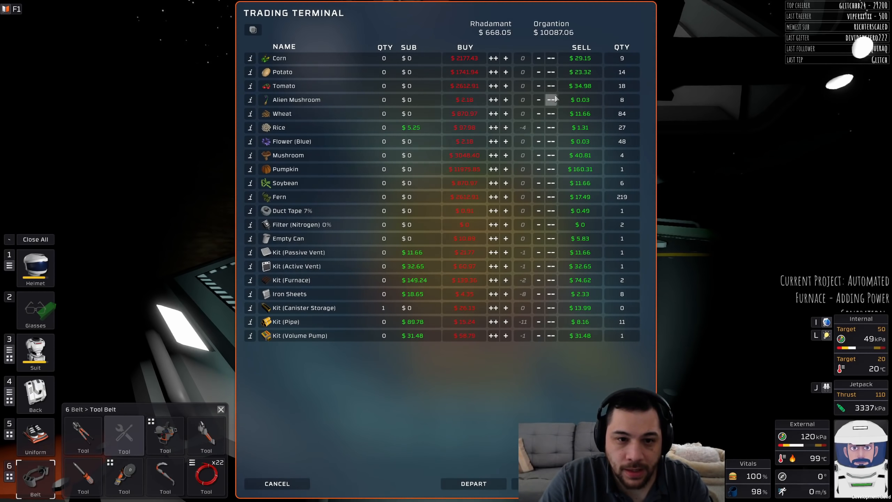
click(550, 308)
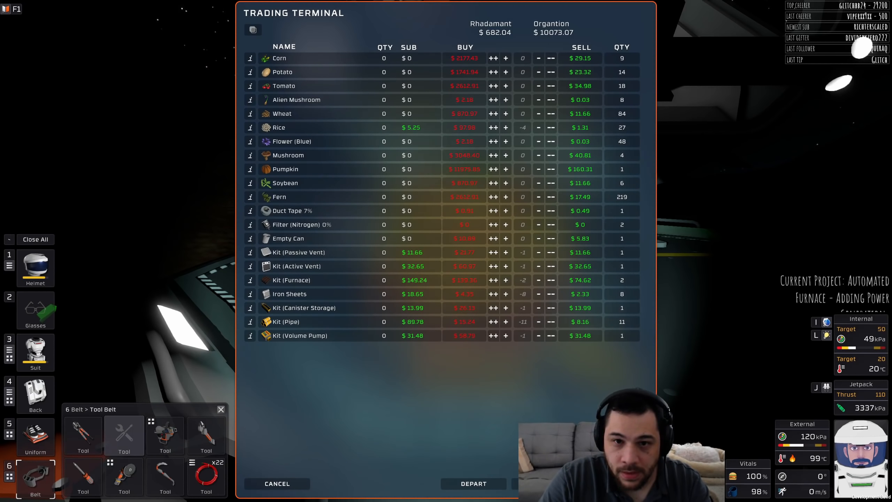
click(277, 483)
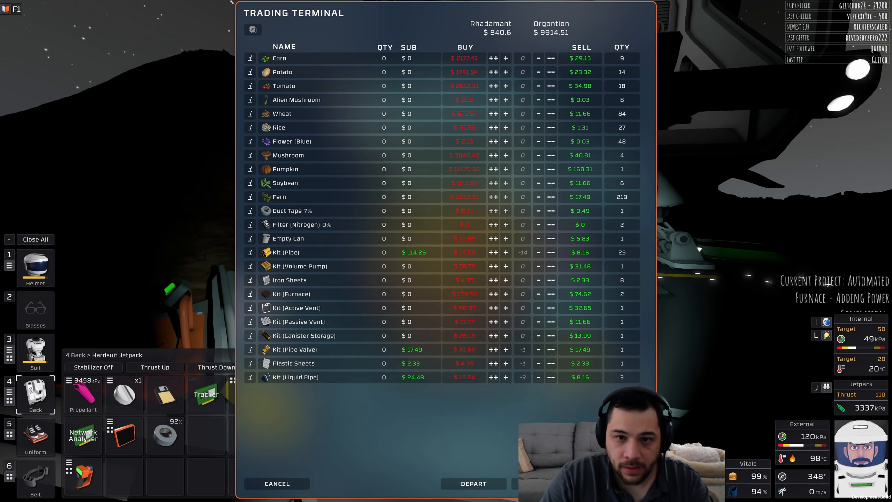
click(277, 483)
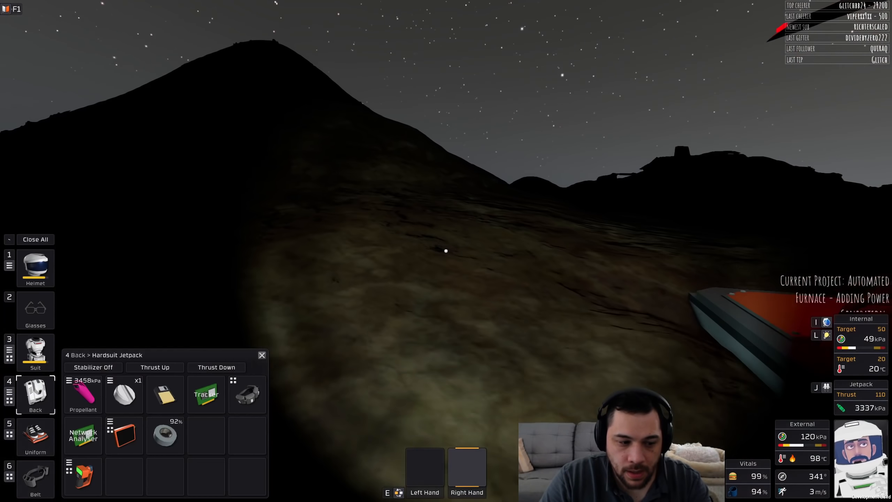
Put away the jetpack inventory before heading to the rock face with the drill.
click(35, 478)
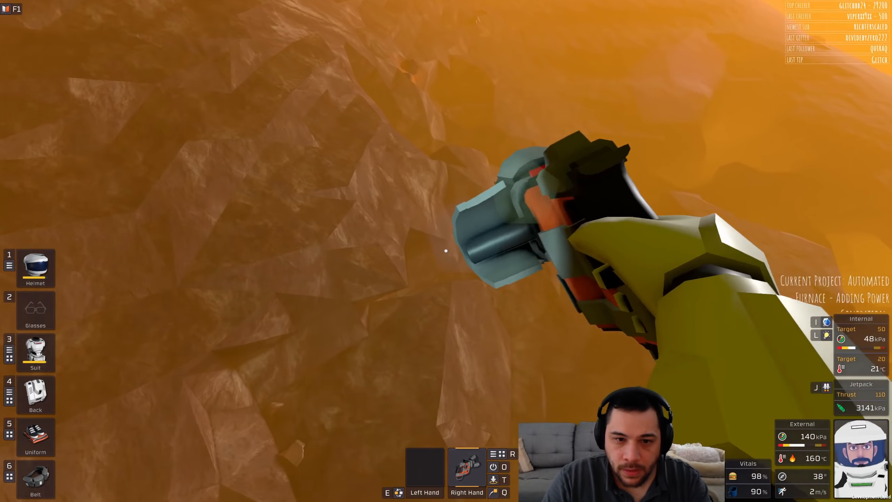
Save the world as 'Venus 2', overwriting the earlier save of that name.
key(Escape)
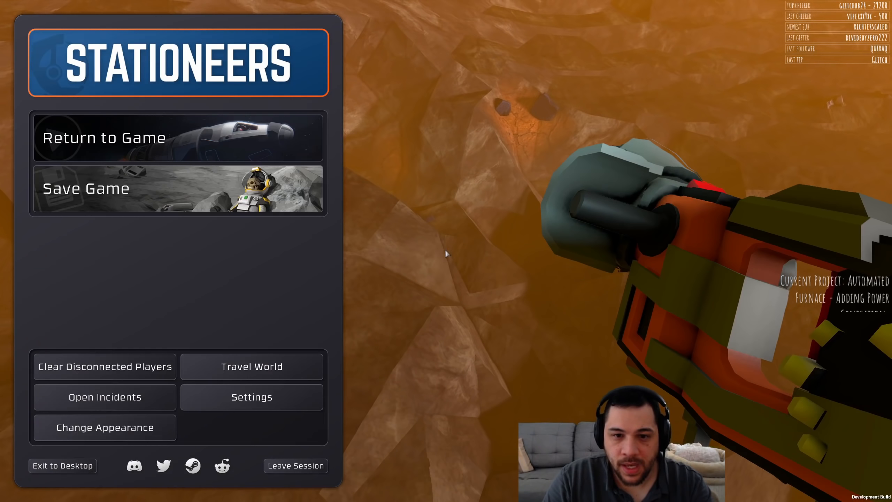
click(178, 189)
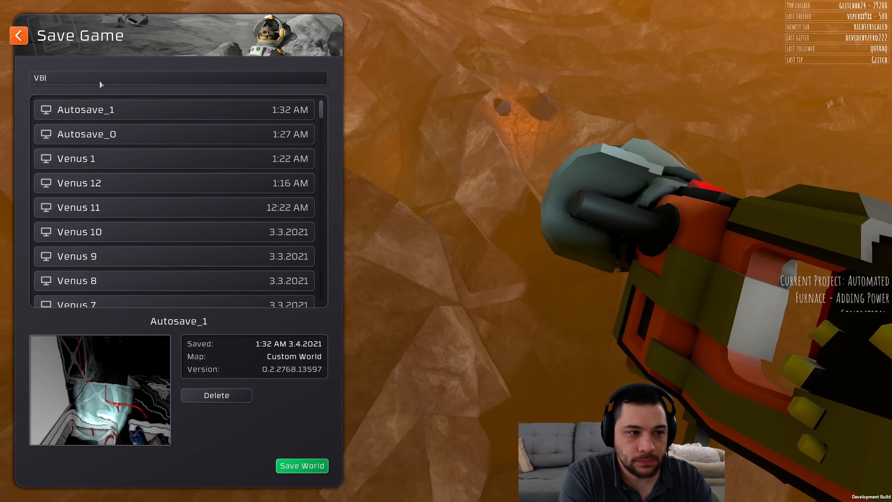
text(Venus 2)
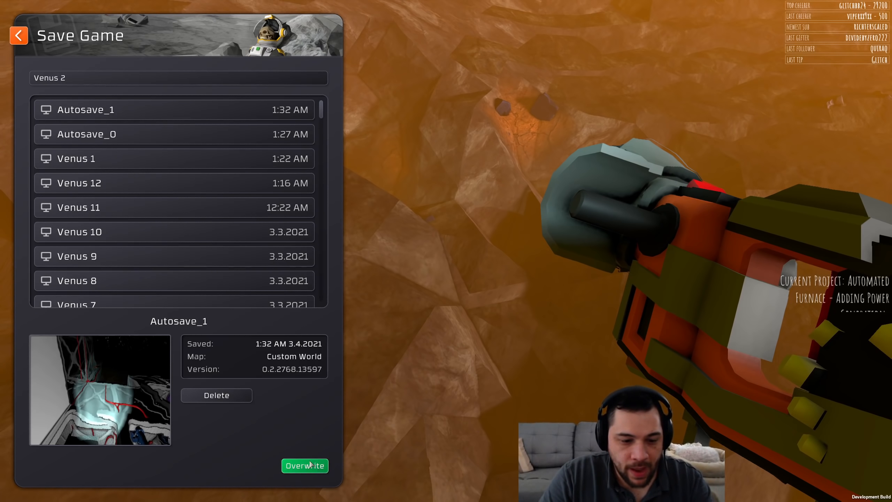
click(305, 466)
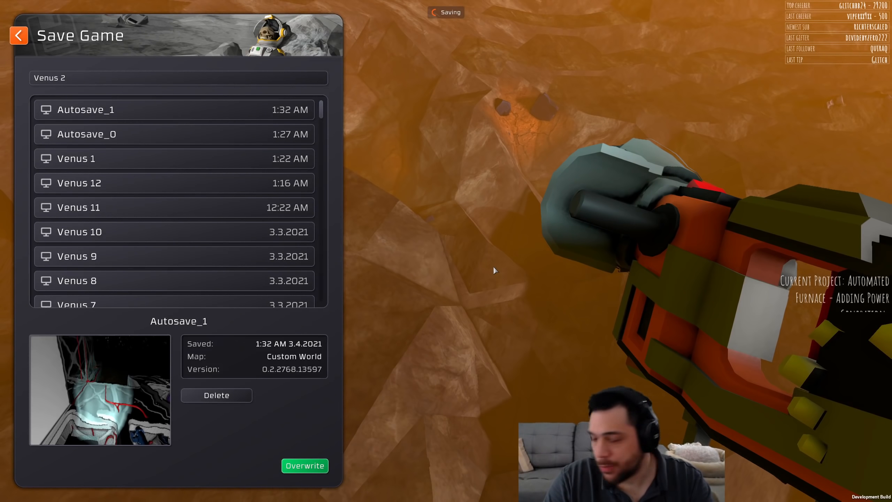
click(304, 465)
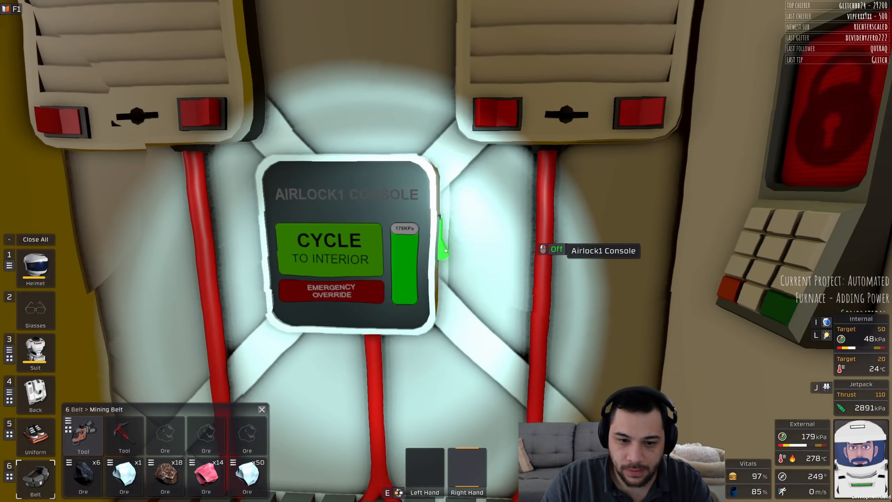
Cycle Airlock1 to the interior to get back inside the base.
click(331, 248)
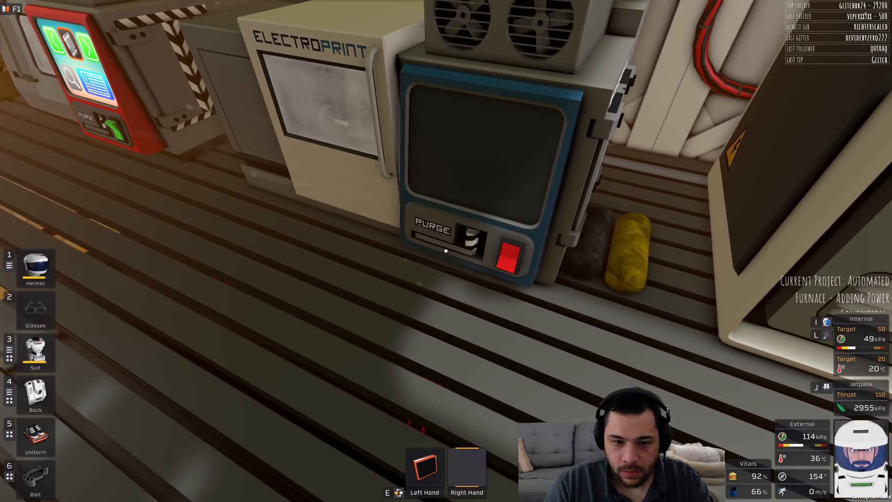
click(507, 251)
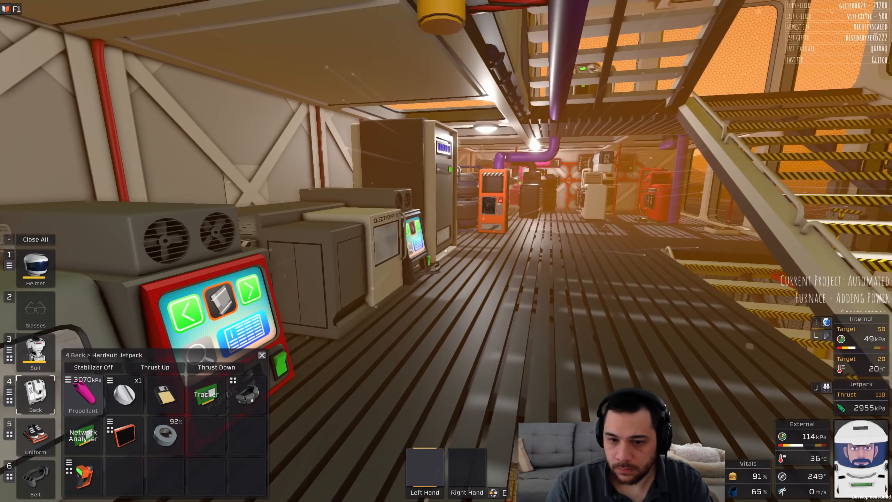
Save the game as a new save 'Venus 3' and resume play.
key(Escape)
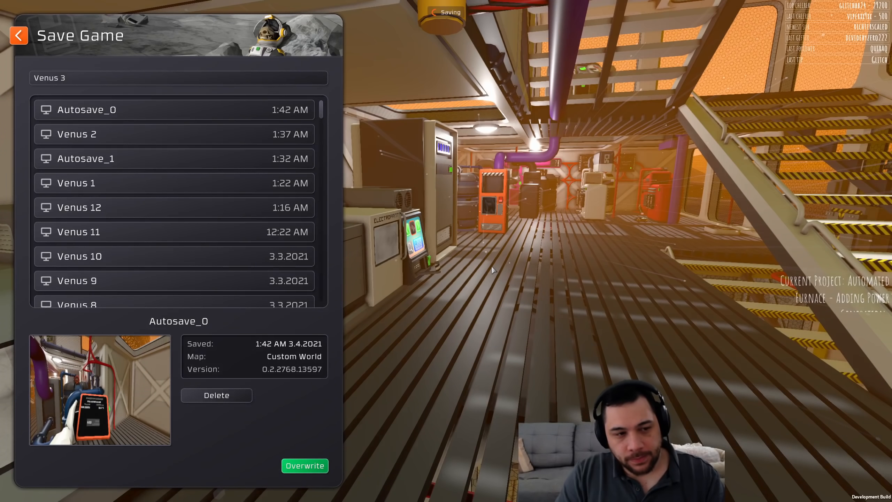
click(305, 465)
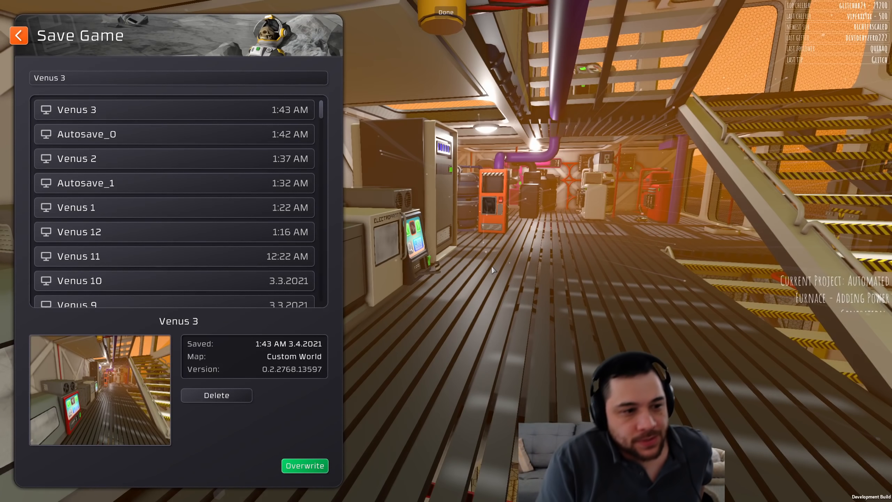
click(19, 36)
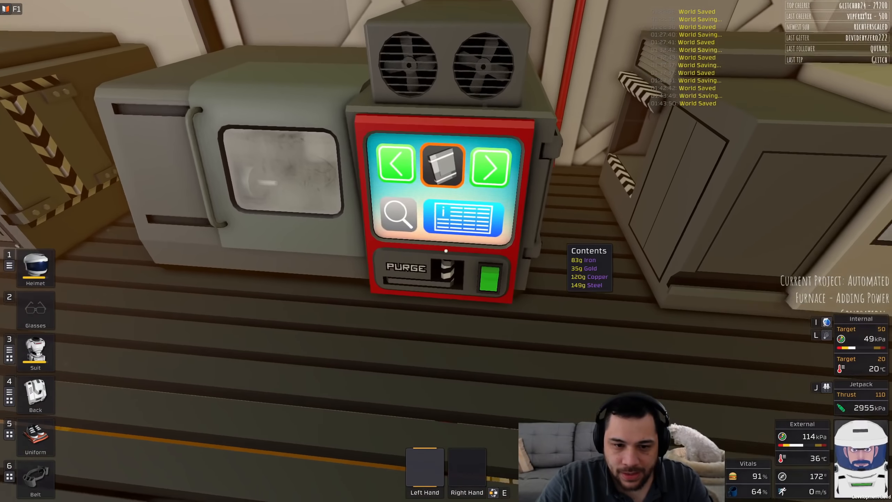
Search the autolathe recipes for 'har' and select the Build Kit (Tables) recipe.
click(398, 215)
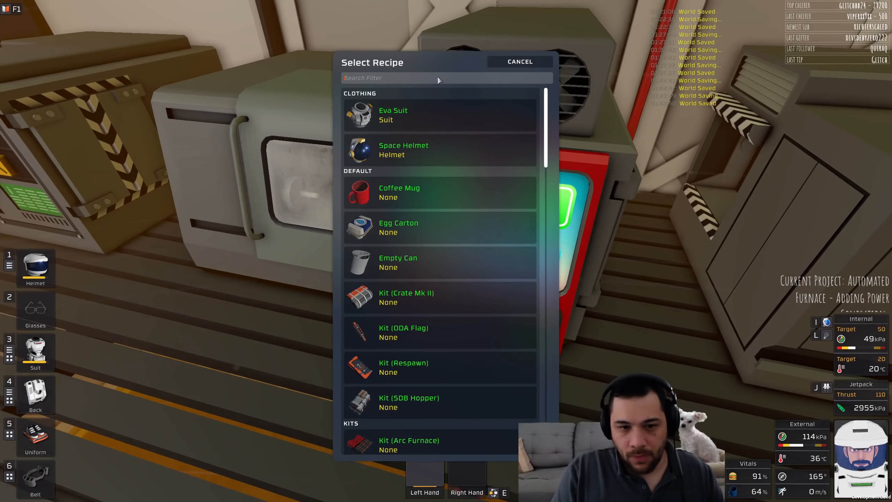
text(har)
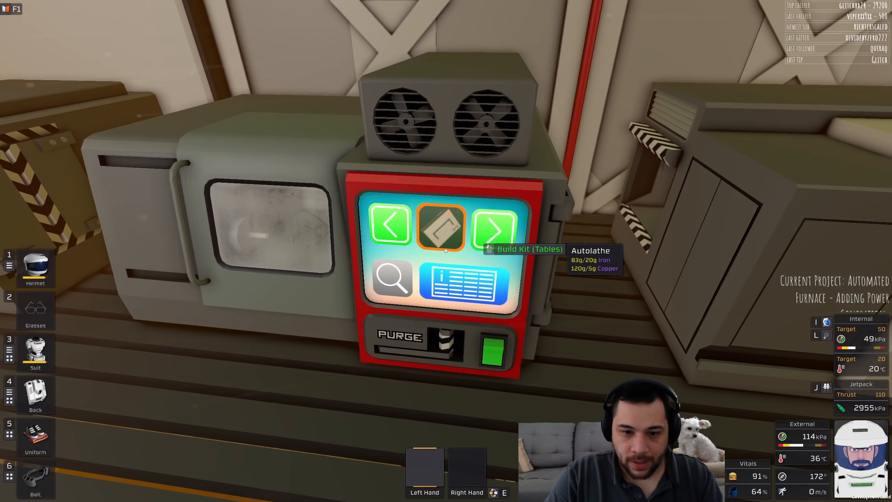
click(442, 228)
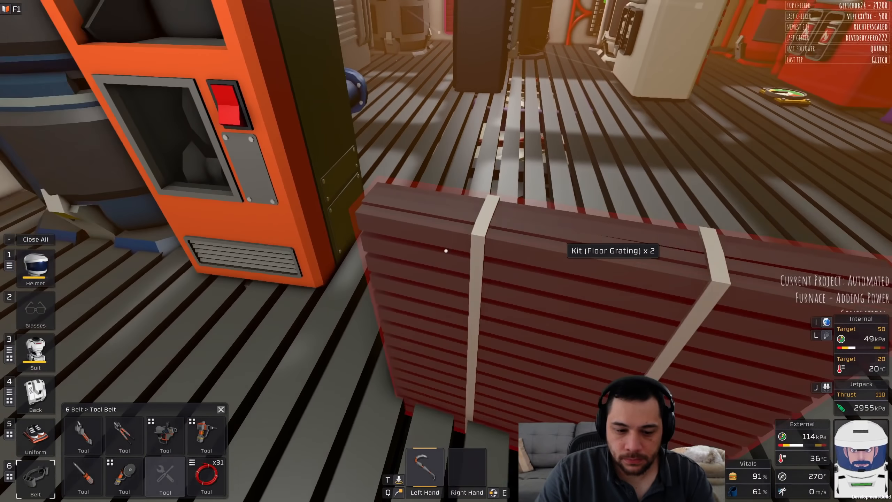
mouse_move(446, 251)
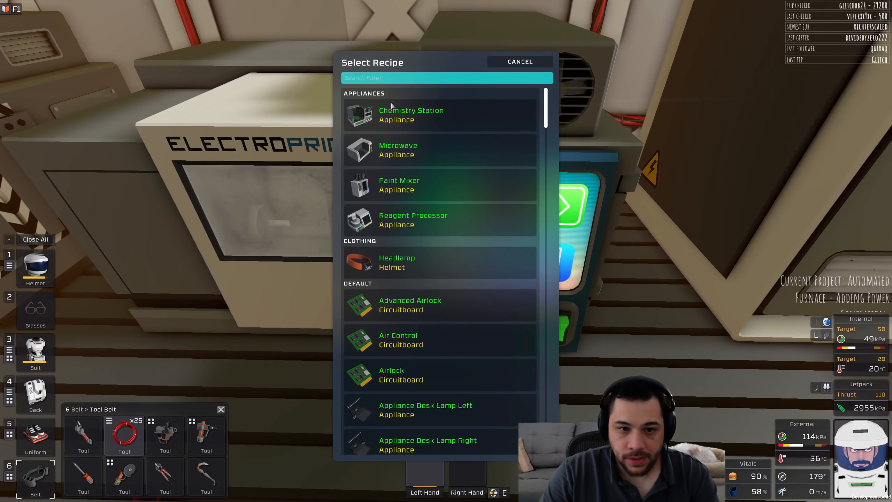
Choose an appliance recipe from the Electroprint's Select Recipe list.
click(398, 150)
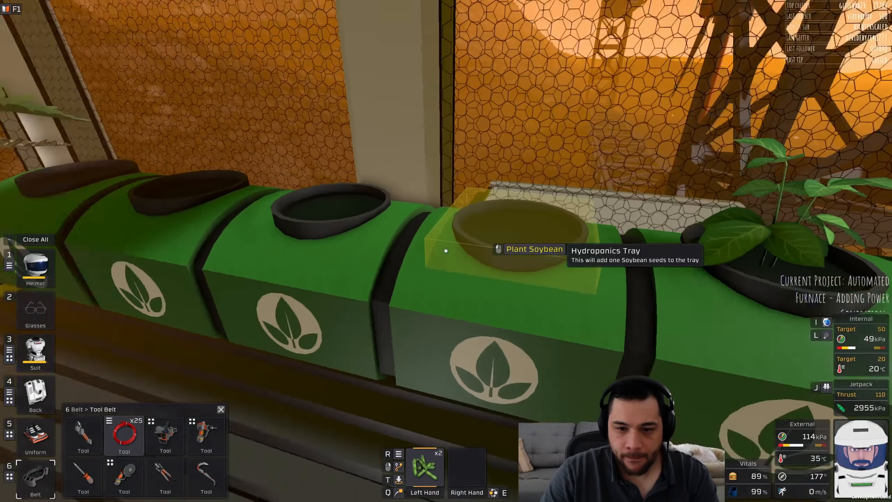
Plant a soybean seed in the empty hydroponics tray.
click(445, 251)
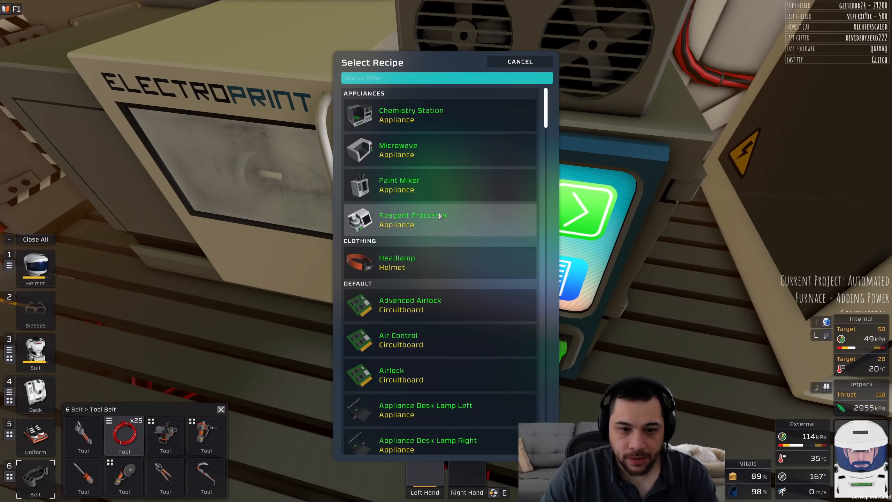
Select the Reagent Processor recipe on the Electroprint.
click(413, 220)
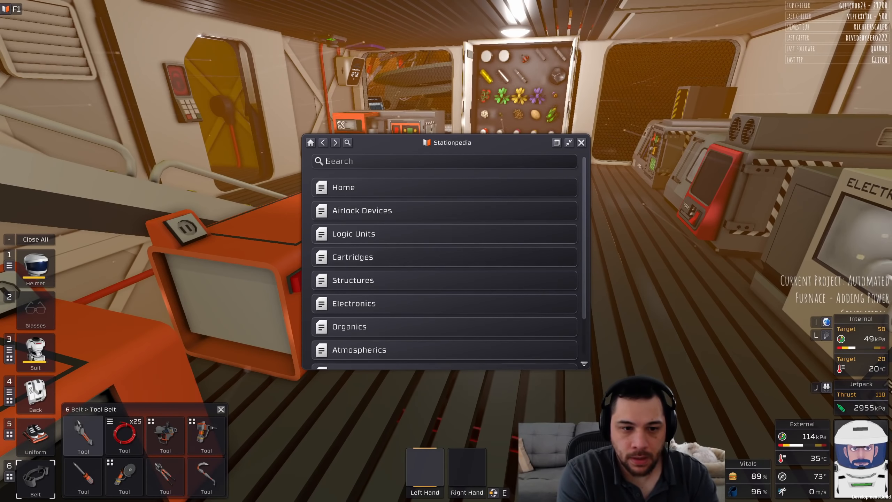
Search the Stationpedia for 'micro' and read the Microwave entry's Resources Used and Manufactures.
text(micro)
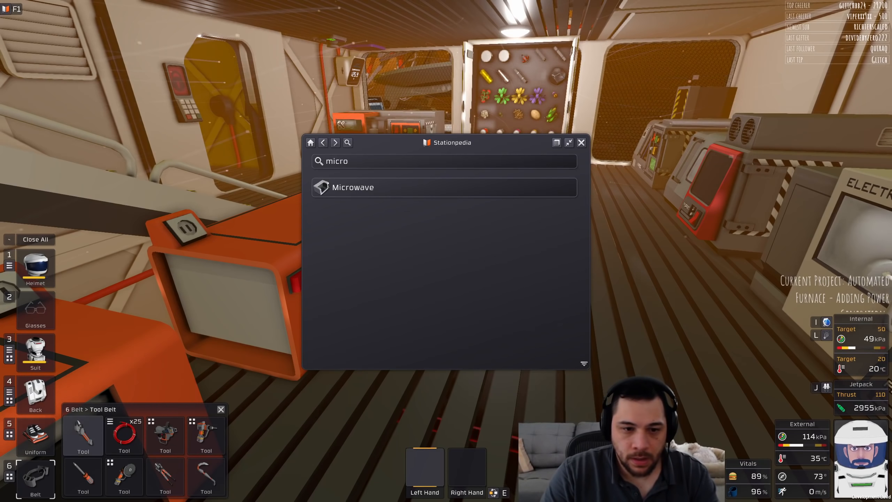
click(353, 187)
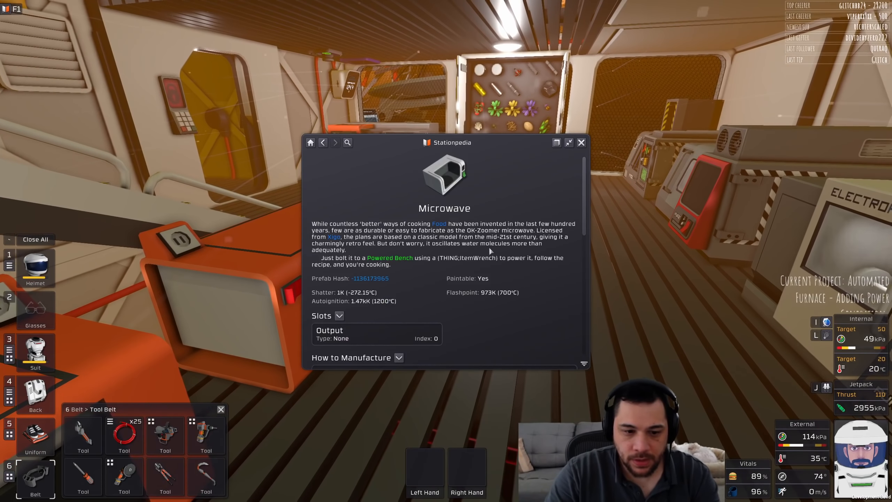
scroll(down, 3)
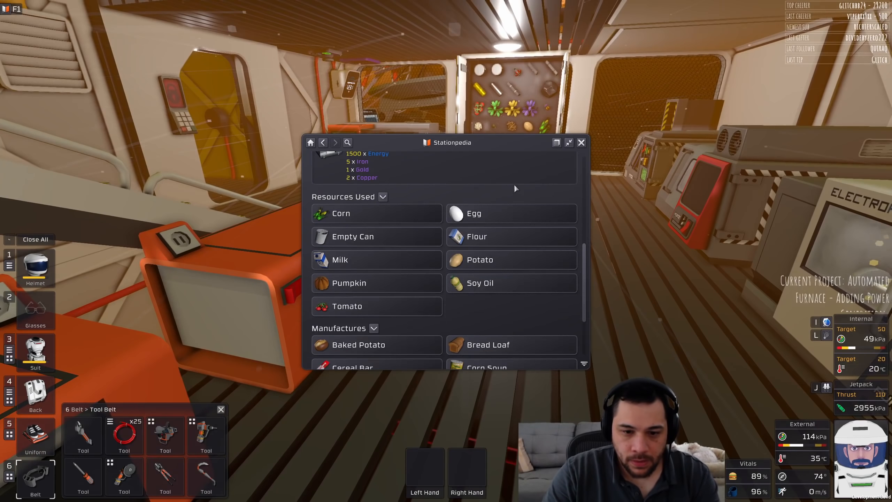
scroll(down, 3)
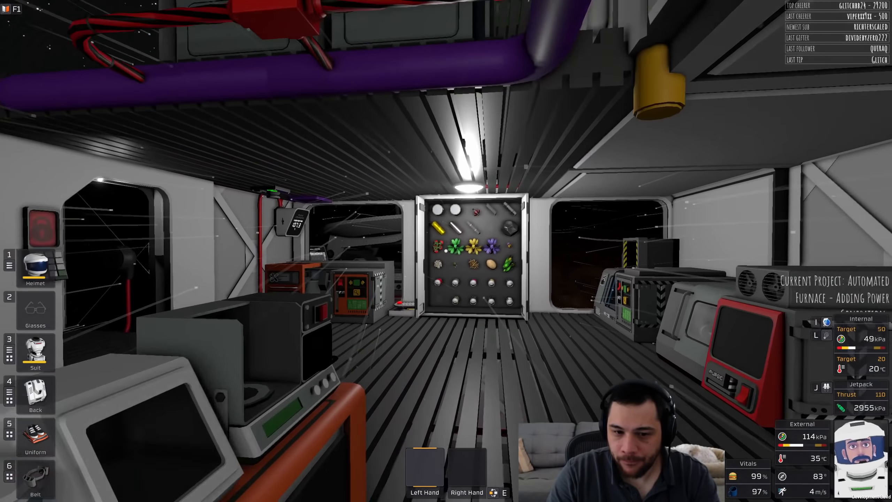
mouse_move(446, 251)
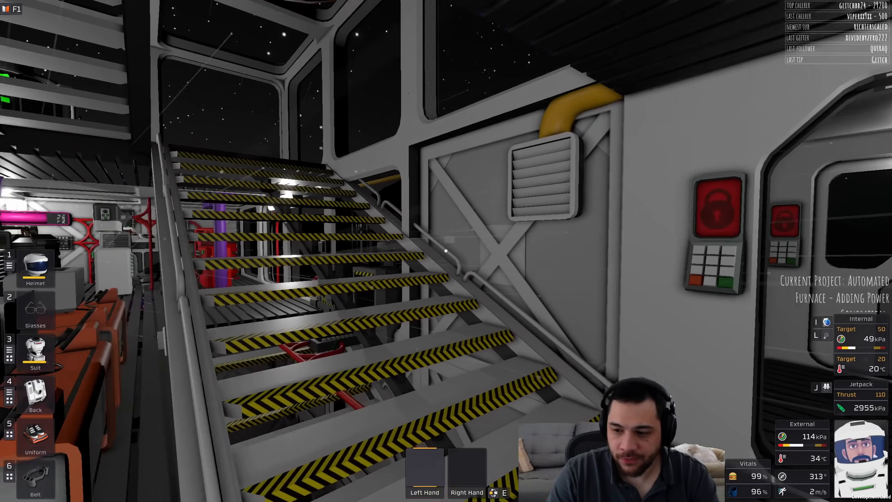
mouse_move(446, 251)
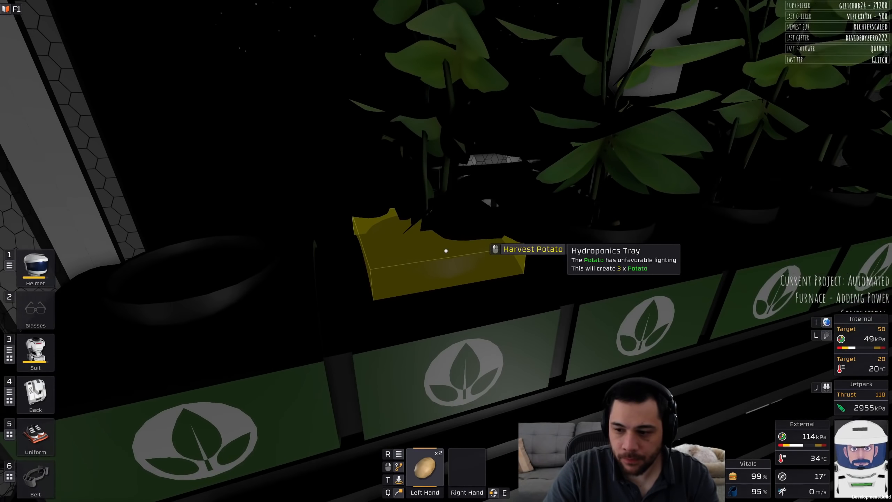
Harvest ripe potatoes from two hydroponics trays onto the carried potato stack.
click(531, 250)
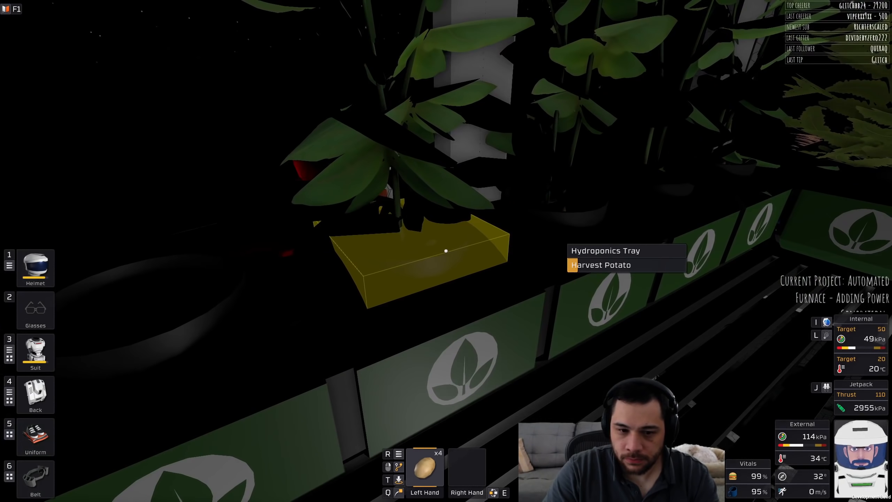
click(600, 264)
text(corn soul)
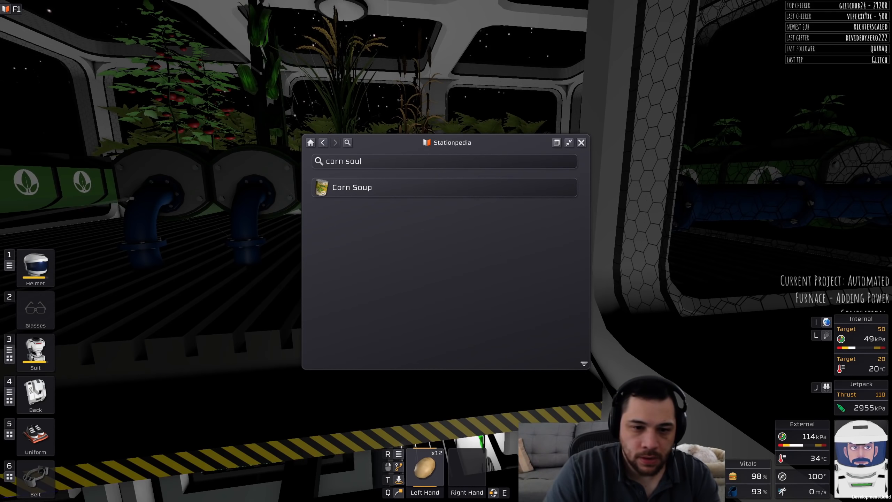
Read the Corn Soup Stationpedia entry (corn plus empty can in a microwave) and close it.
click(352, 188)
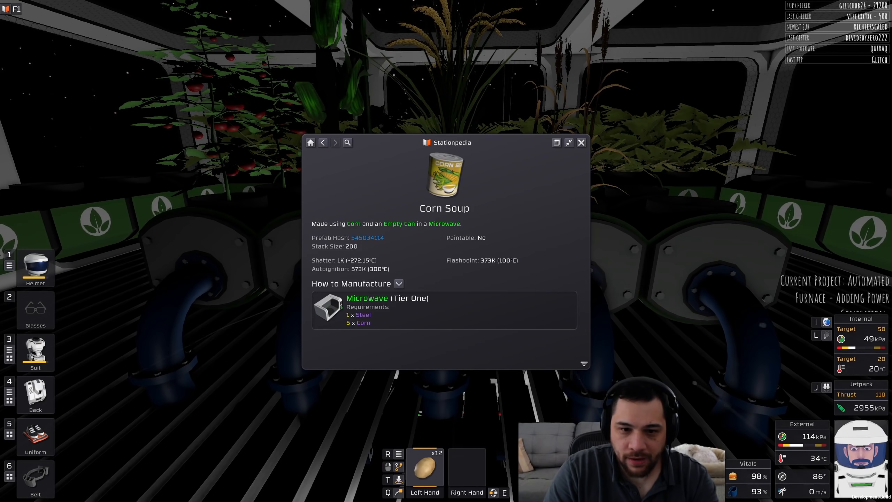
click(581, 142)
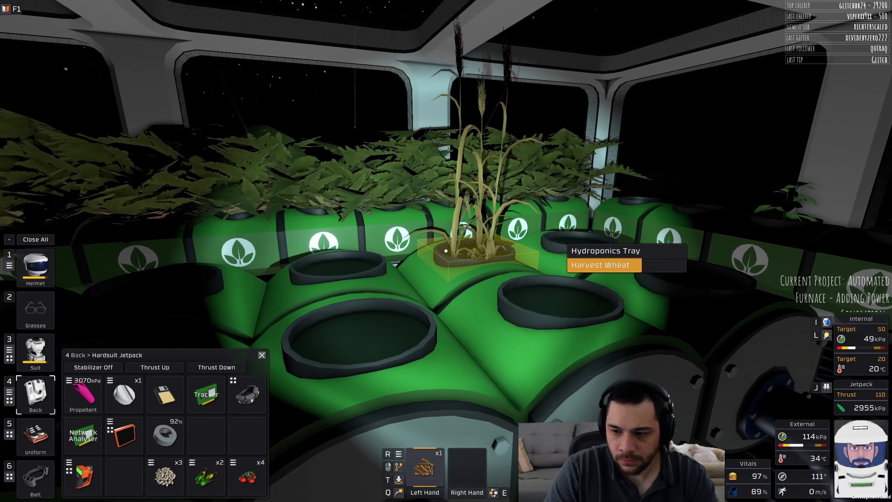
Harvest the ripe wheat from the hydroponics tray for stowing in the jetpack.
click(599, 265)
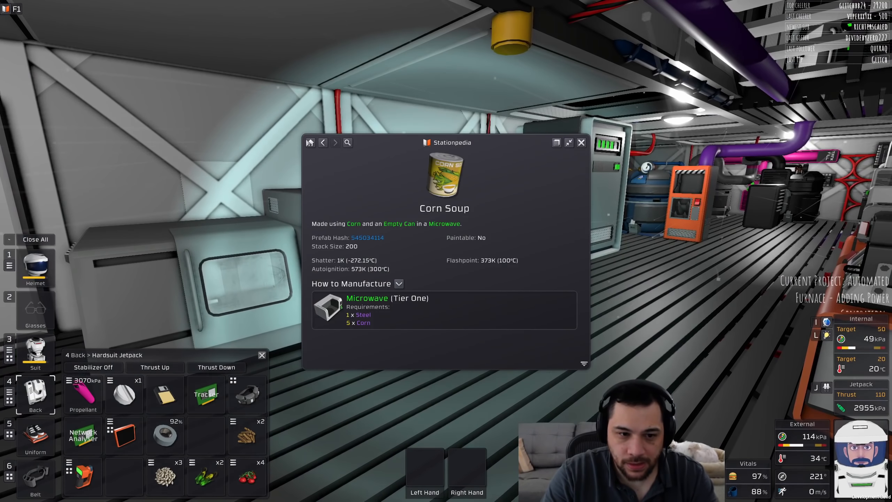
Browse the Stationpedia Organics and Food list to reach the Wheat entry.
click(323, 142)
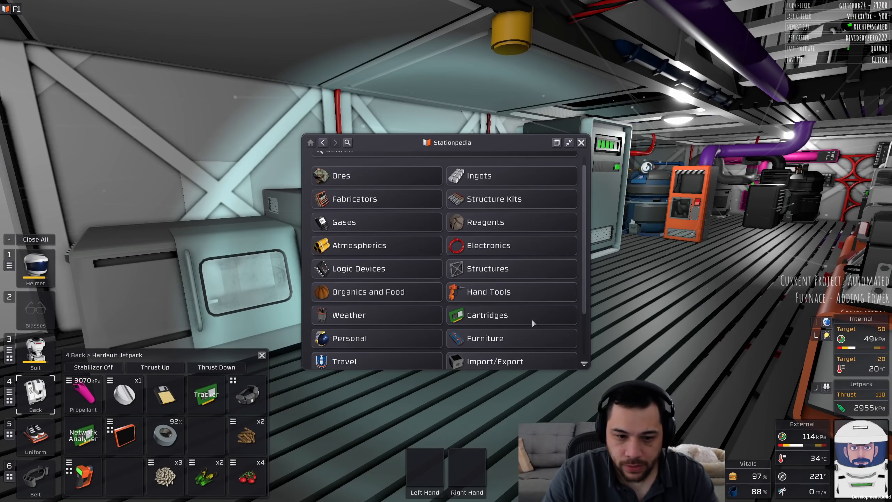
click(376, 292)
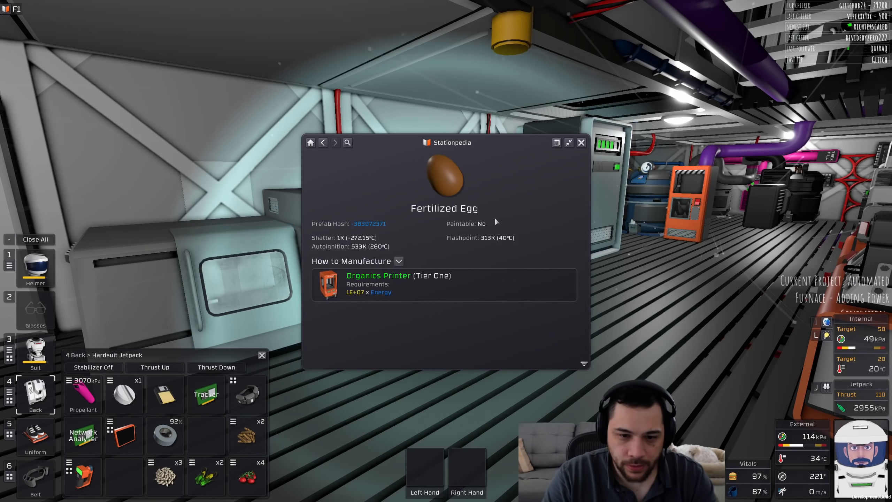
click(323, 142)
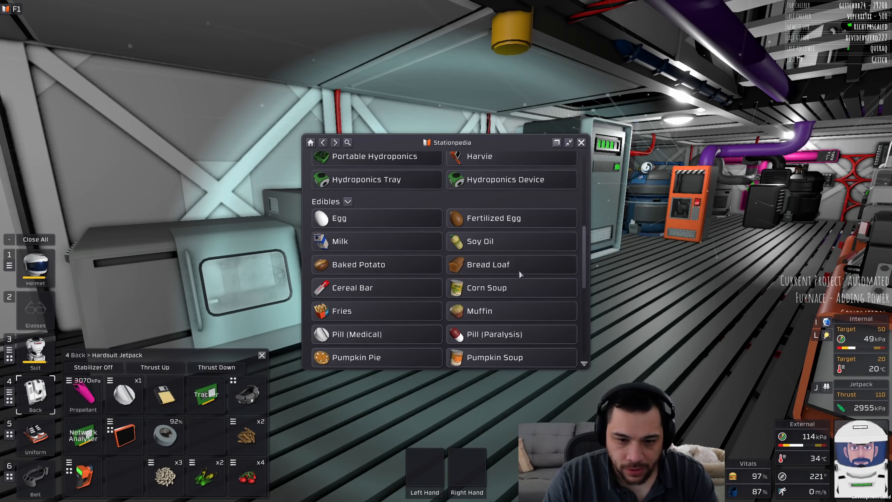
click(487, 264)
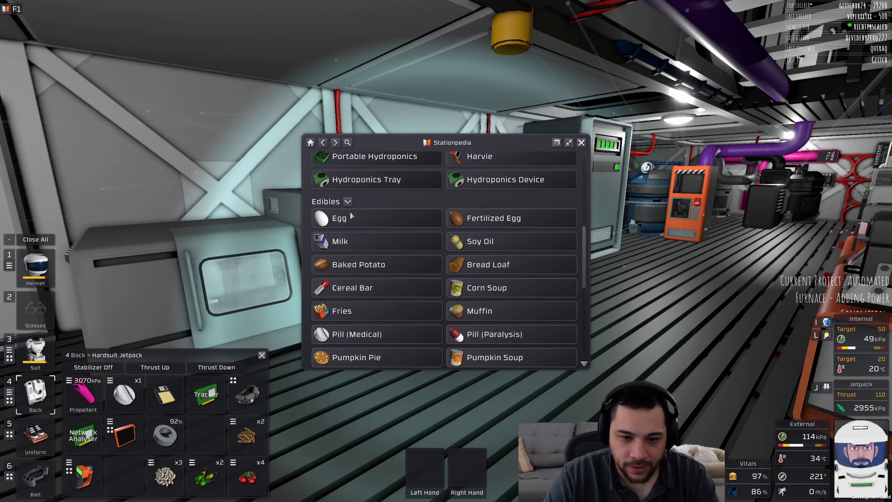
click(358, 264)
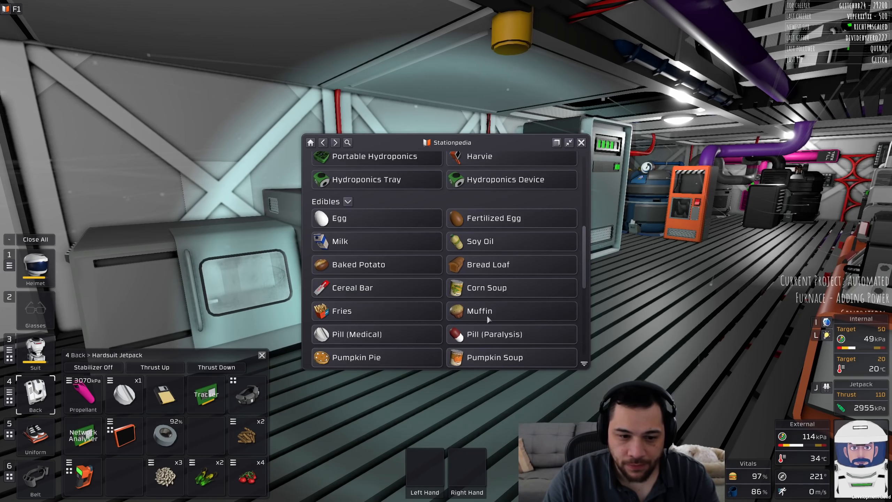
Follow Wheat to the Flour entry confirming the Reagent Processor makes flour, then close the Stationpedia.
scroll(down, 3)
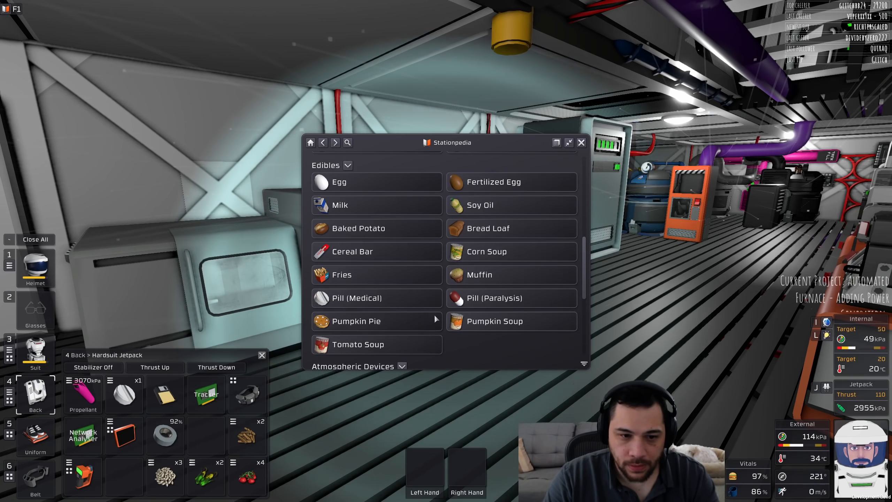
scroll(down, 3)
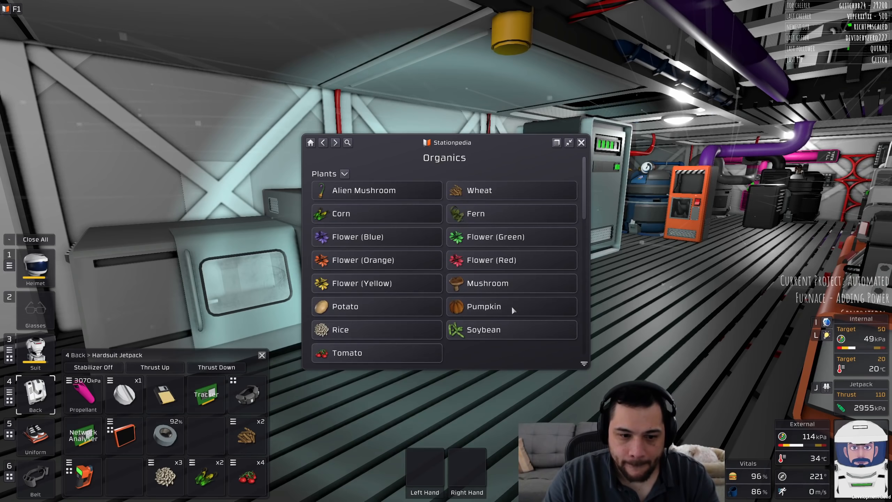
click(511, 190)
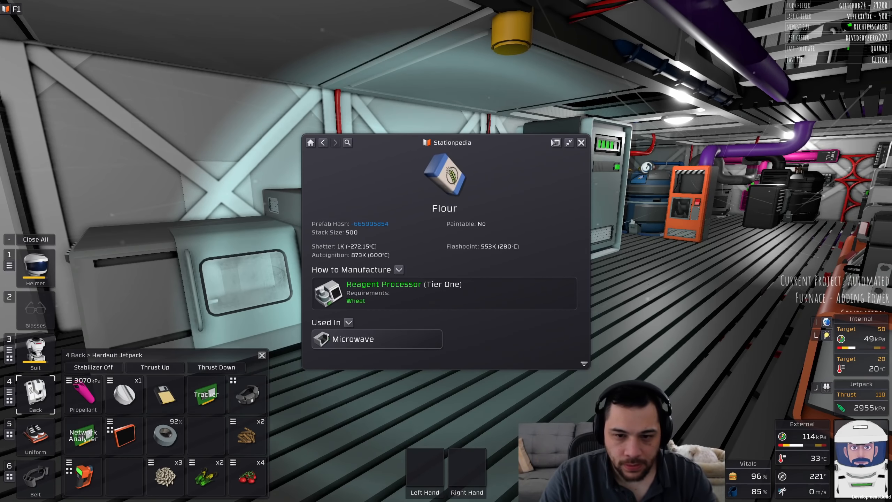
click(580, 142)
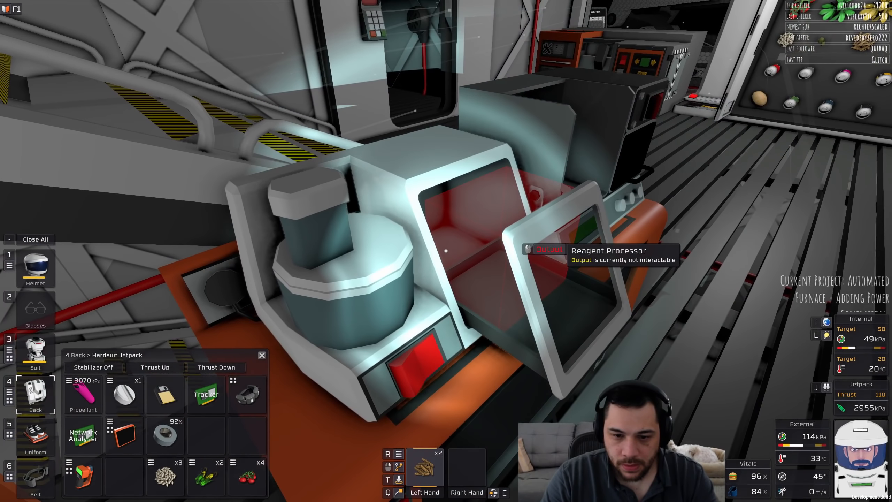
mouse_move(446, 250)
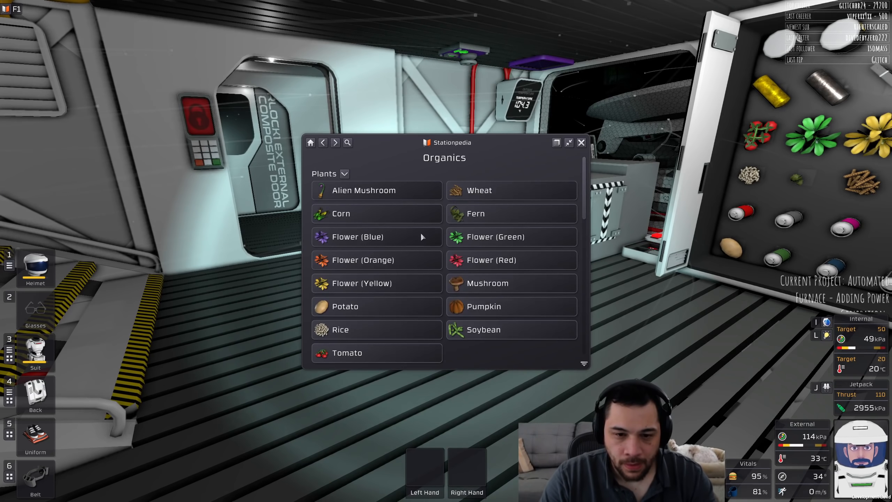
scroll(down, 3)
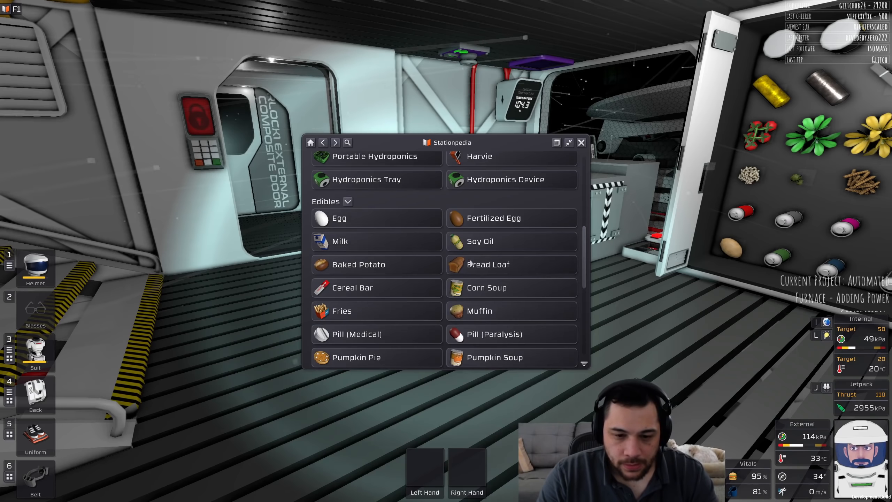
scroll(down, 3)
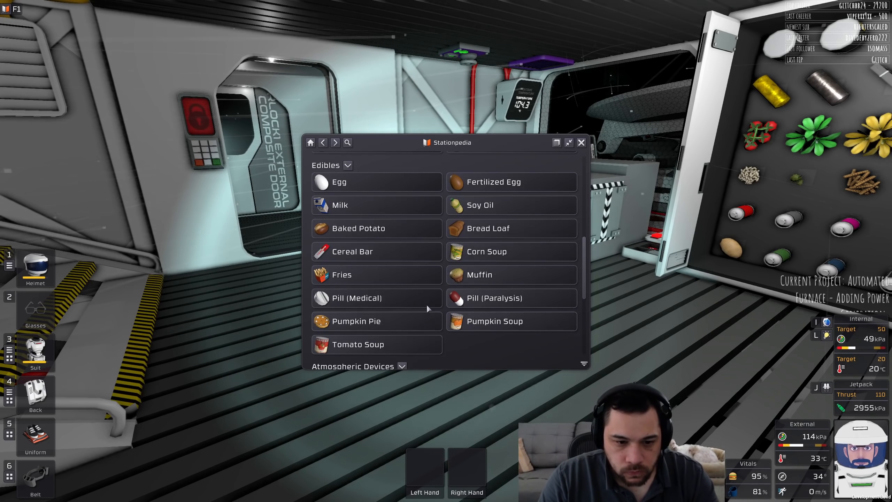
click(357, 298)
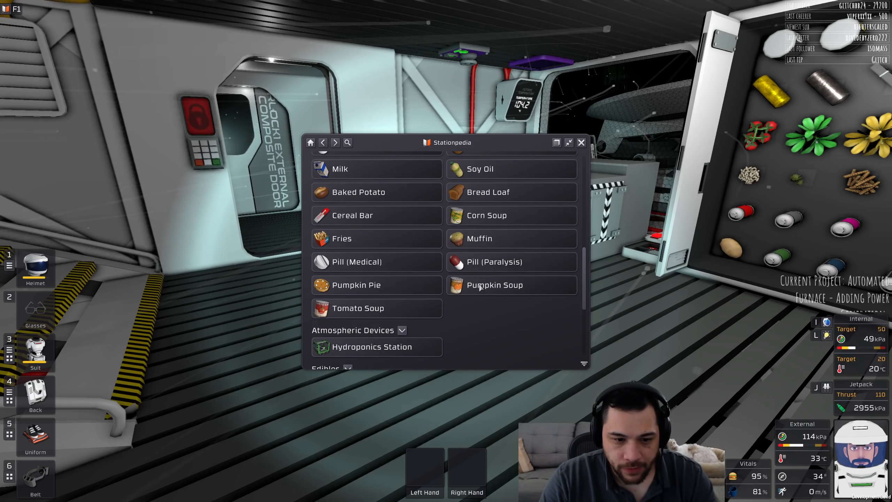
click(357, 308)
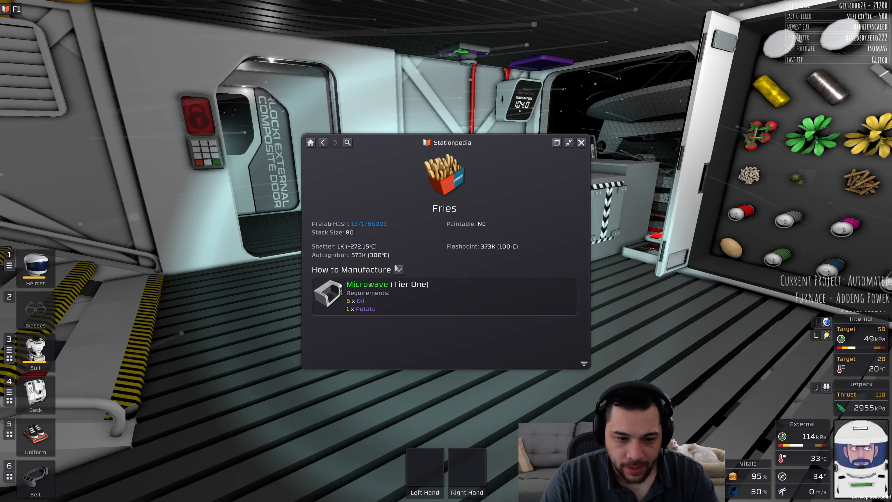
click(322, 143)
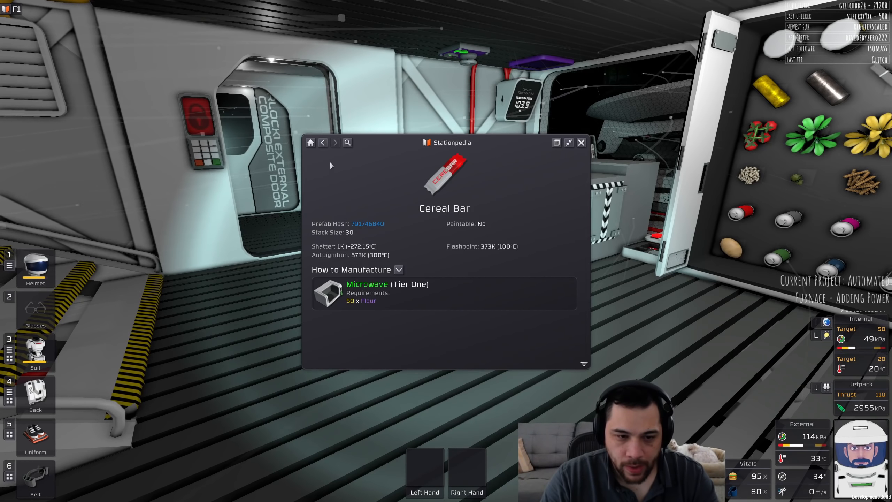
click(322, 142)
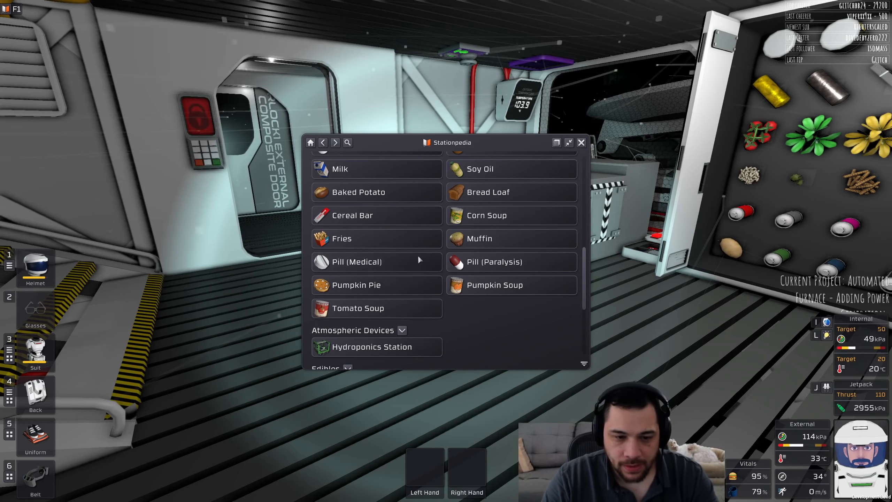
scroll(up, 3)
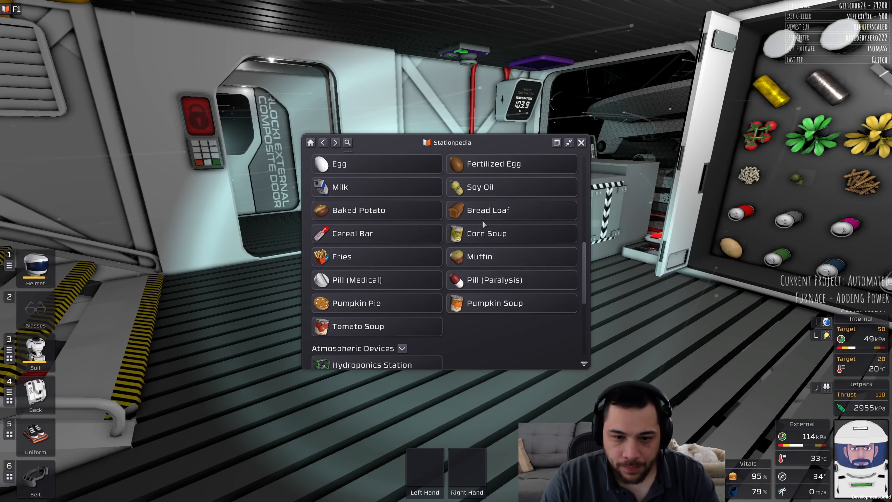
mouse_move(396, 244)
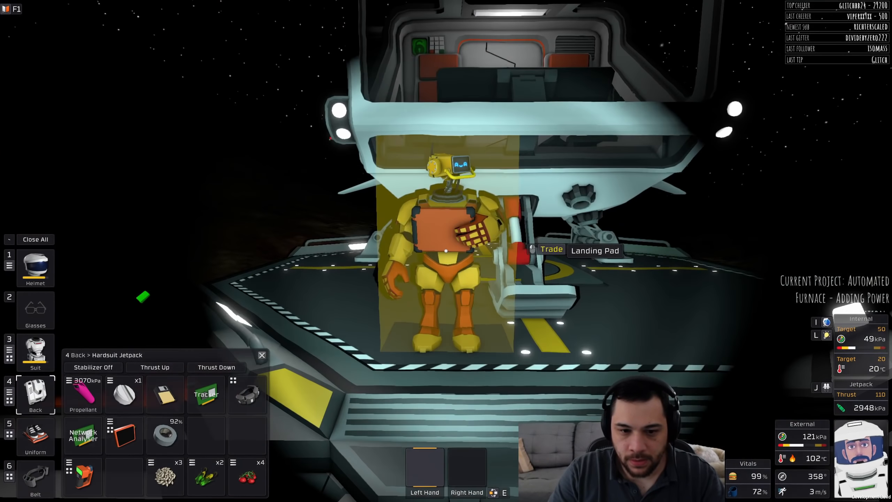
Sell the Baked Potato to the trader robot through the Trading Terminal.
click(550, 249)
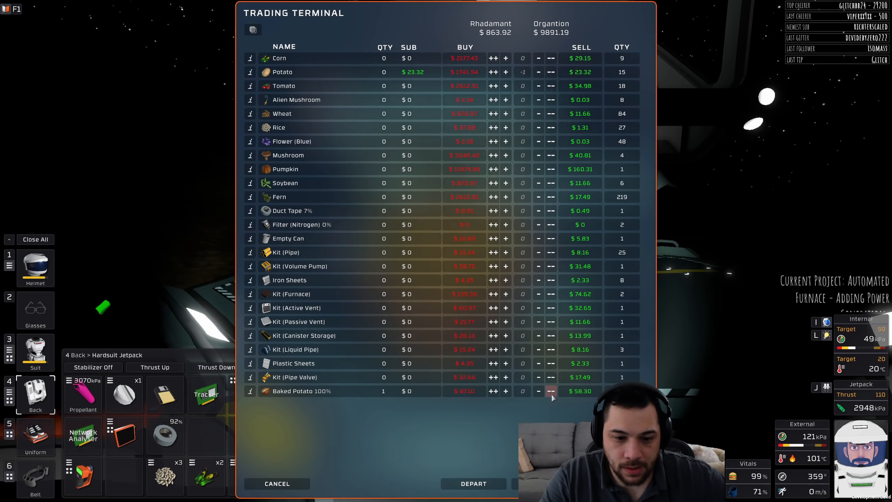
click(550, 391)
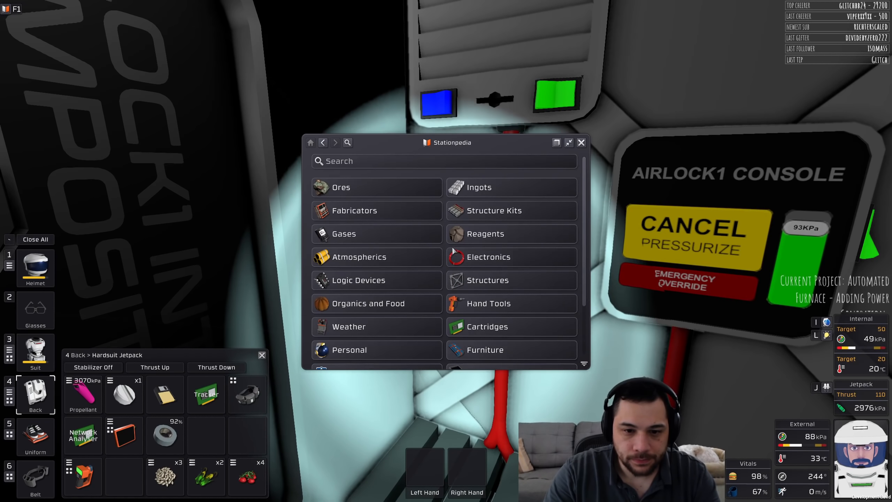
Review the Fern entry under Resources Used in the Stationpedia.
scroll(down, 3)
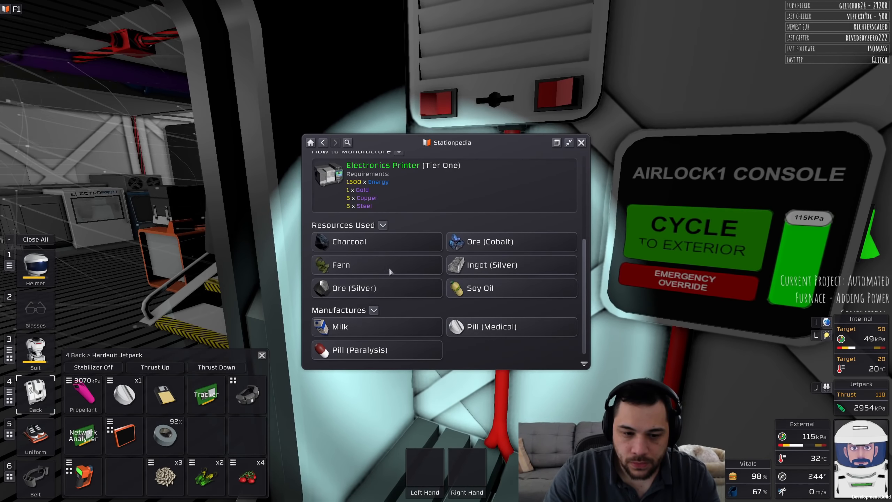
click(341, 265)
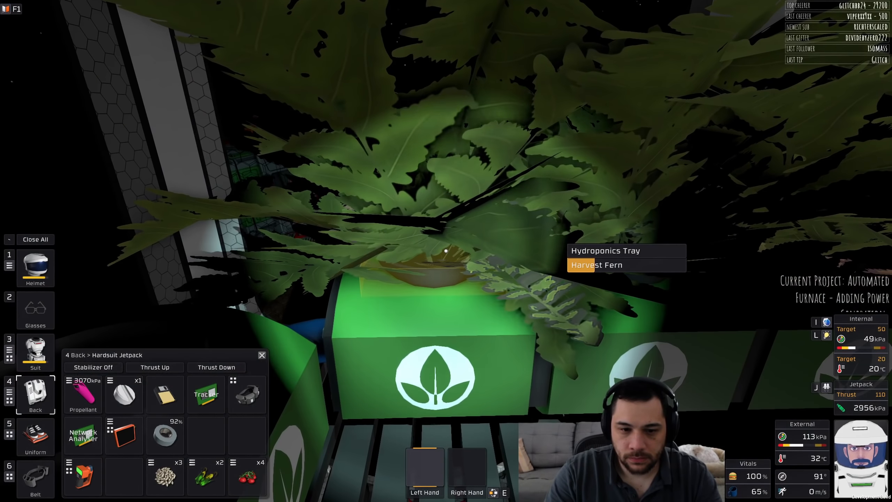
Harvest ferns from each hydroponics tray in the row until 25 ferns are in hand.
click(597, 265)
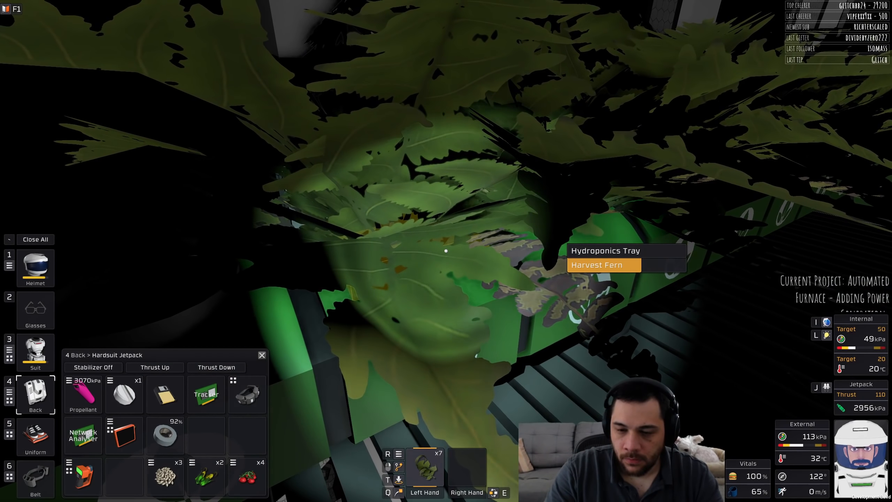
click(596, 265)
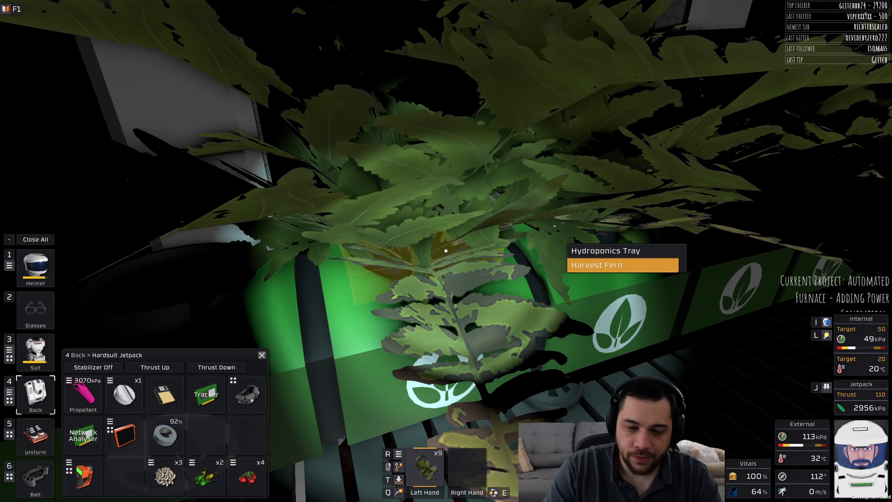
click(596, 265)
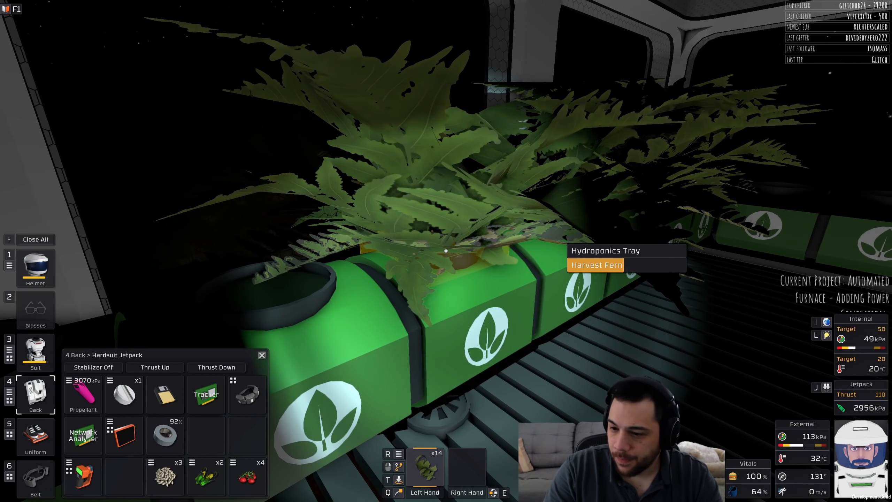
click(595, 265)
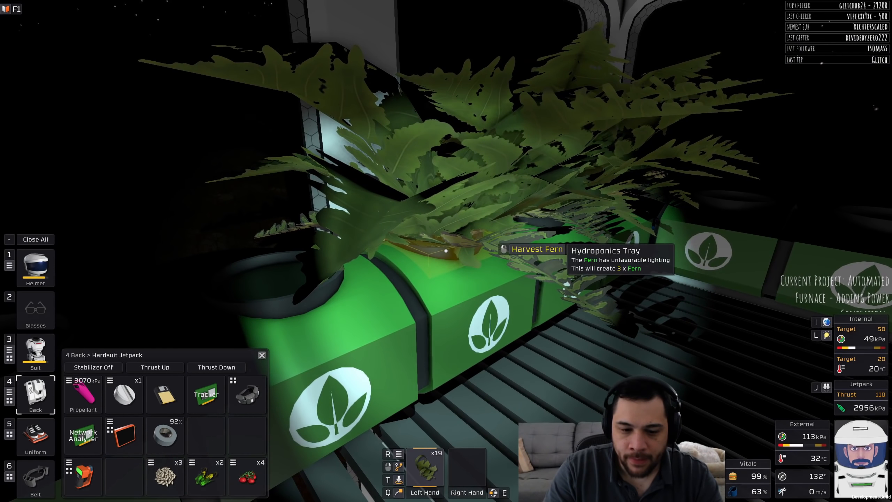
click(536, 248)
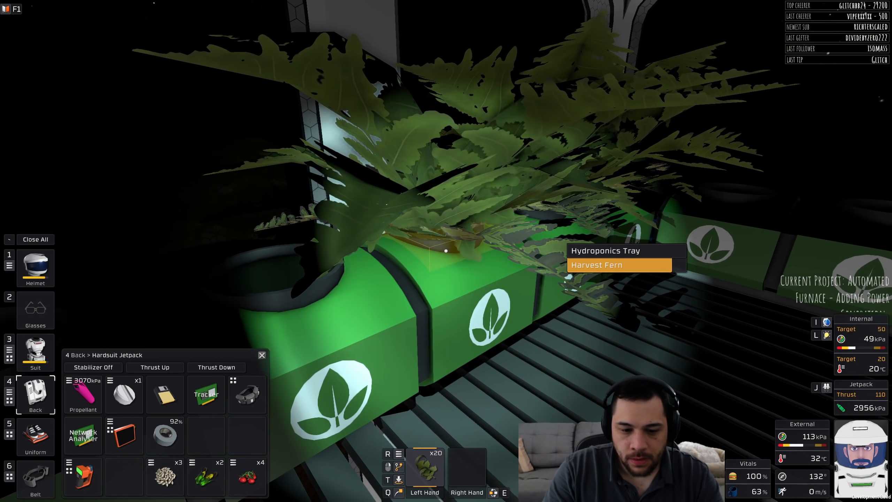
click(596, 265)
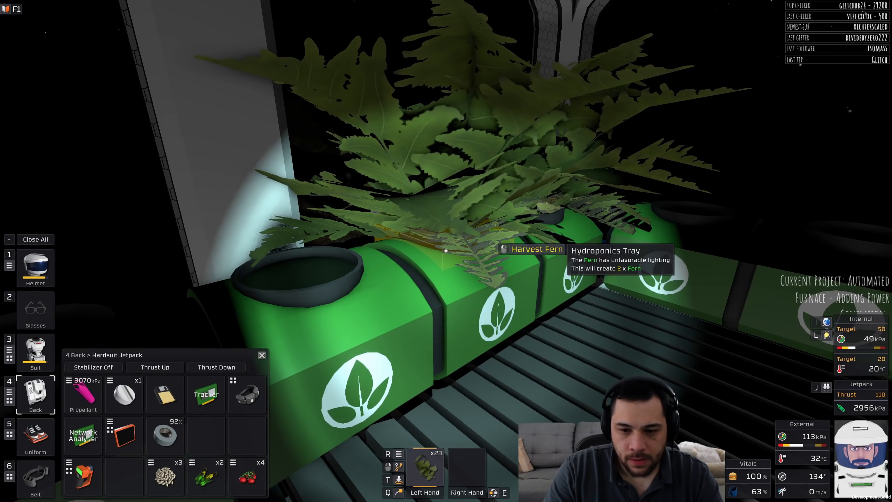
click(536, 248)
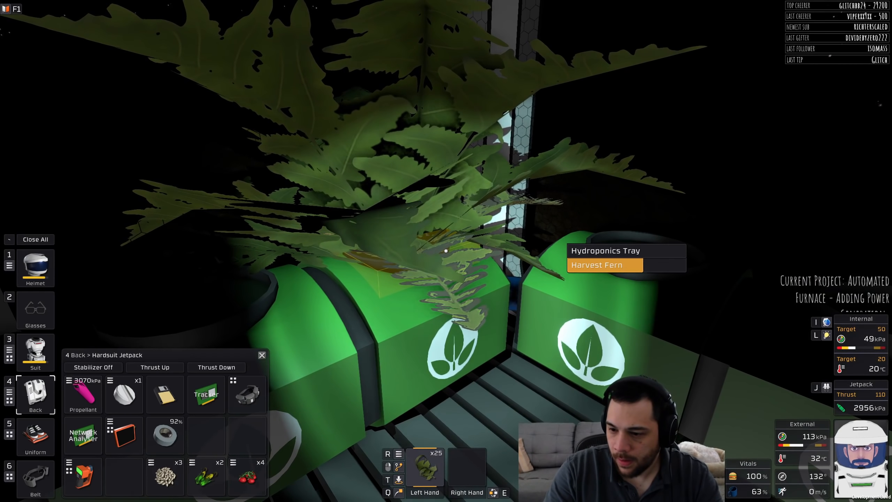
click(596, 264)
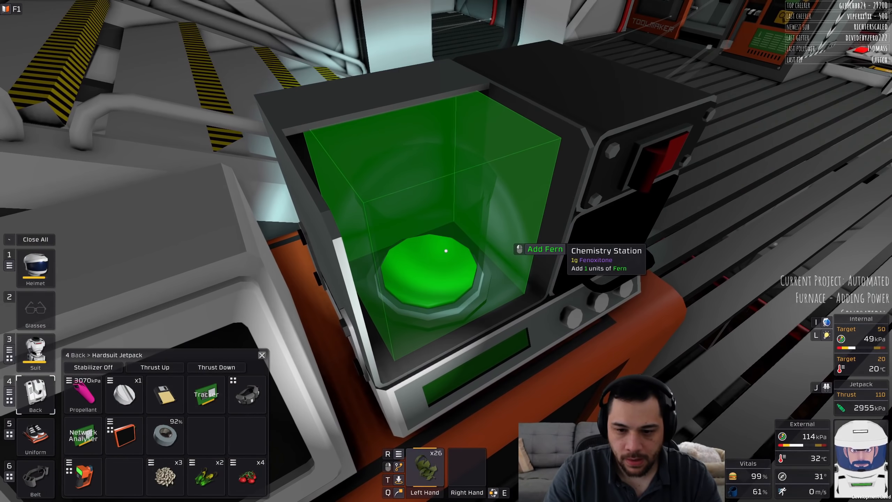
Add the fern stack to the Chemistry Station so it holds 26 g of Fenoxitone.
click(544, 249)
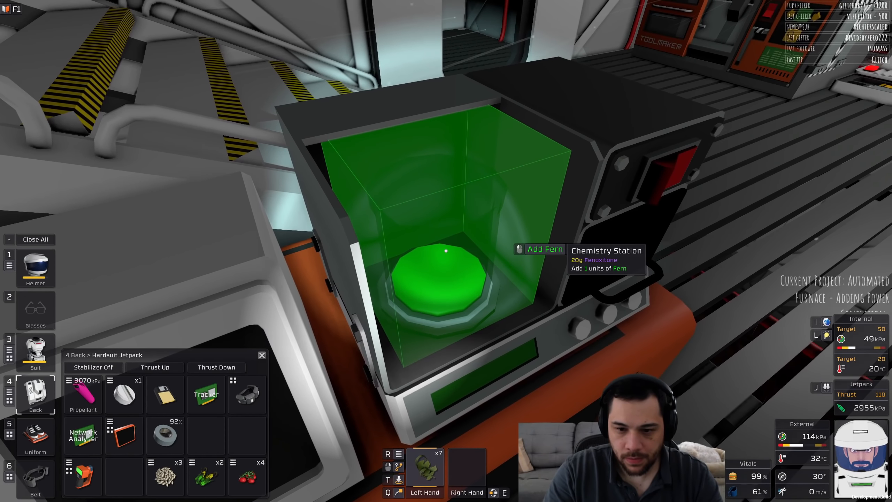
click(545, 250)
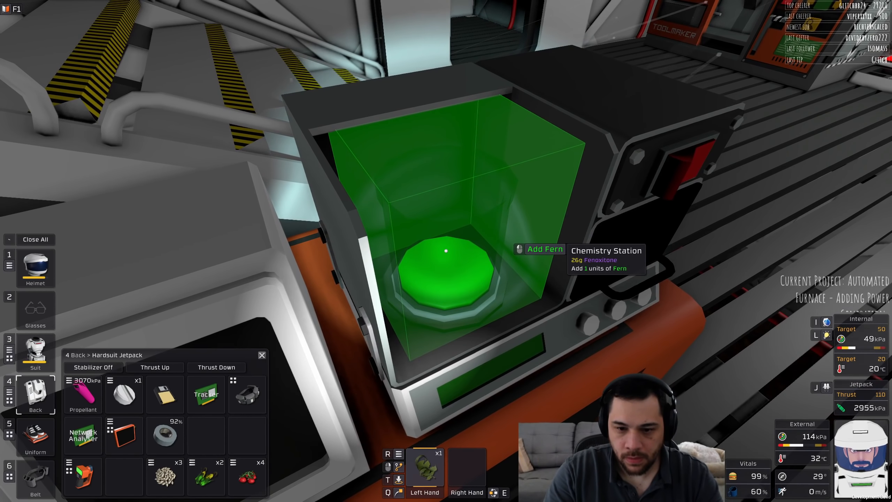